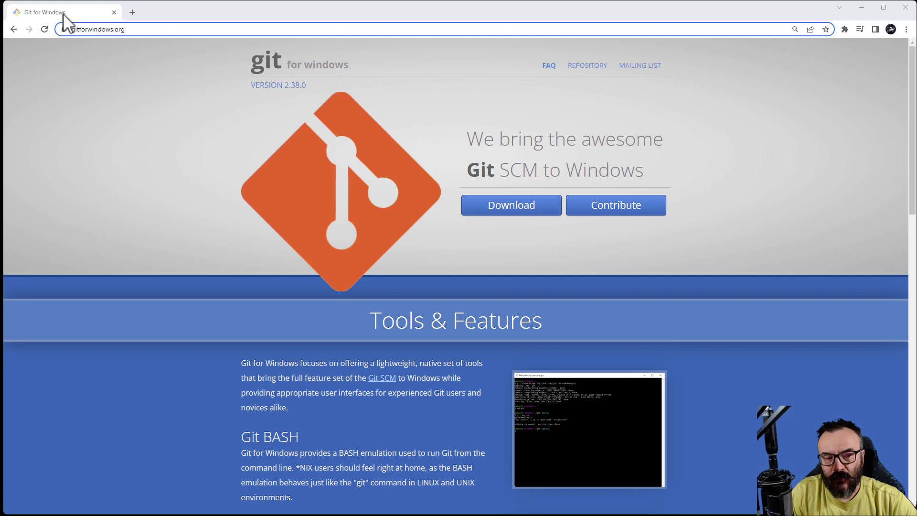
{"action": "mouse_move", "coordinate": [155, 46]}
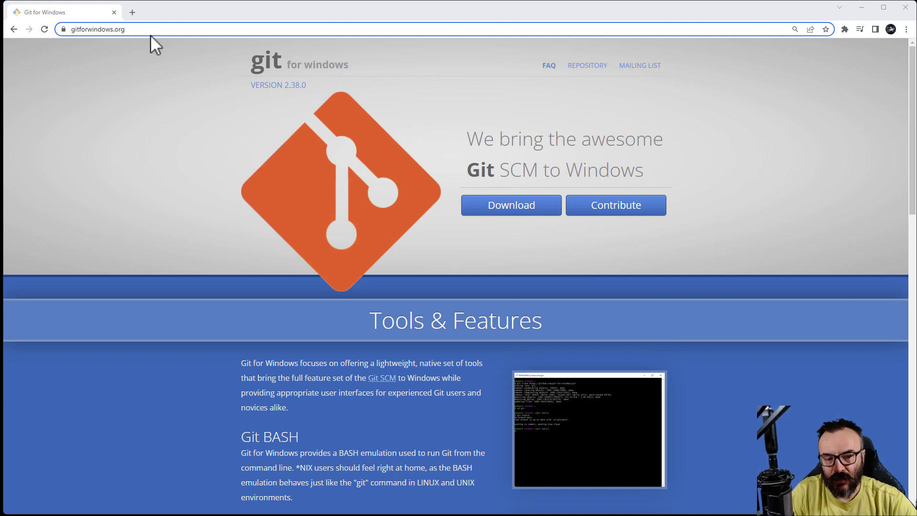
- Download the Git 2.38.0 64-bit Windows installer from gitforwindows.org
{"action": "left_click", "coordinate": [510, 204]}
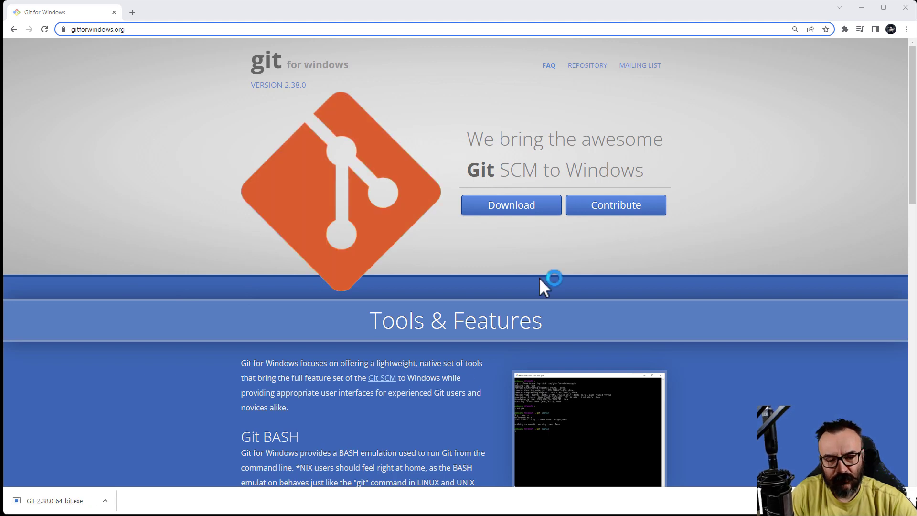
- Launch the Git installer, accept the licence and default folders, and add a desktop shortcut
{"action": "left_click", "coordinate": [50, 500]}
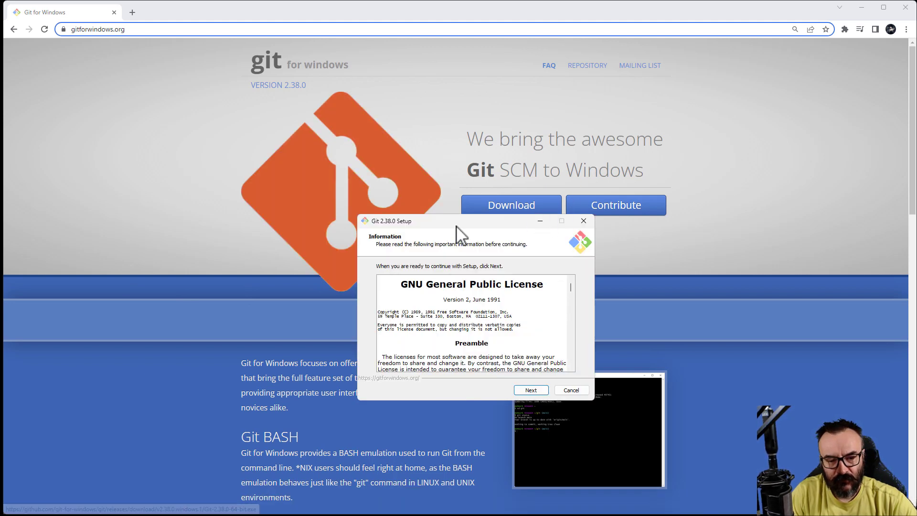
{"action": "left_click", "coordinate": [530, 390]}
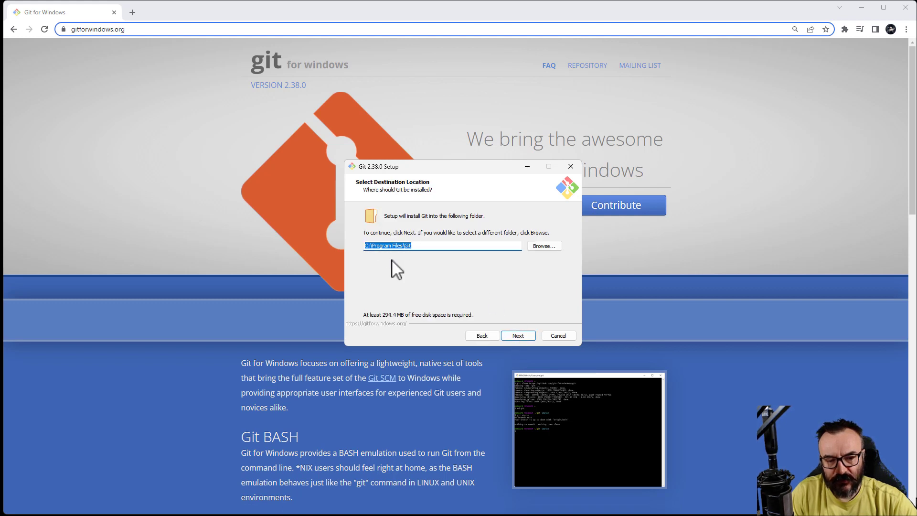
{"action": "left_click", "coordinate": [517, 336]}
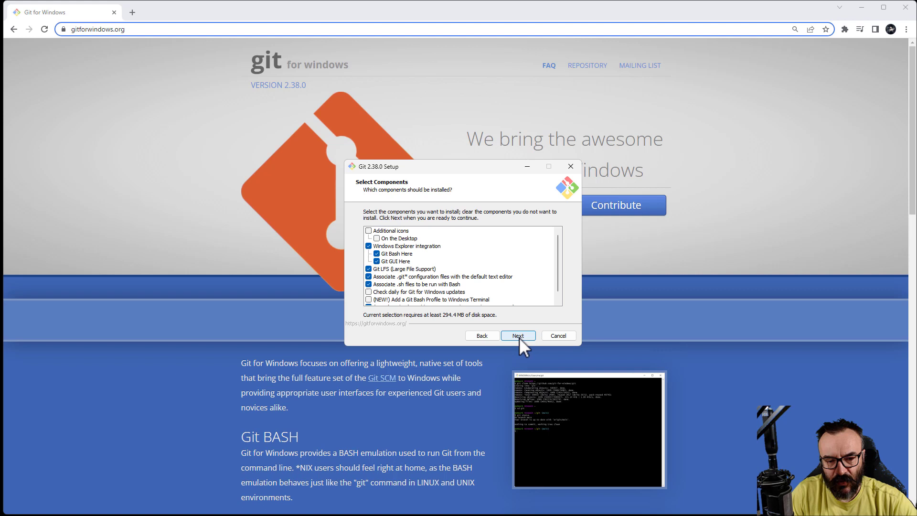
{"action": "mouse_move", "coordinate": [504, 328]}
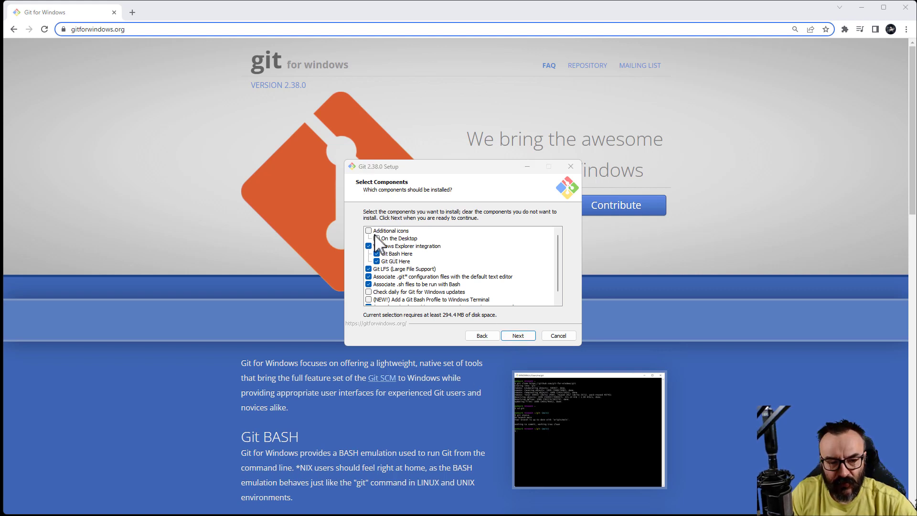
{"action": "left_click", "coordinate": [369, 238]}
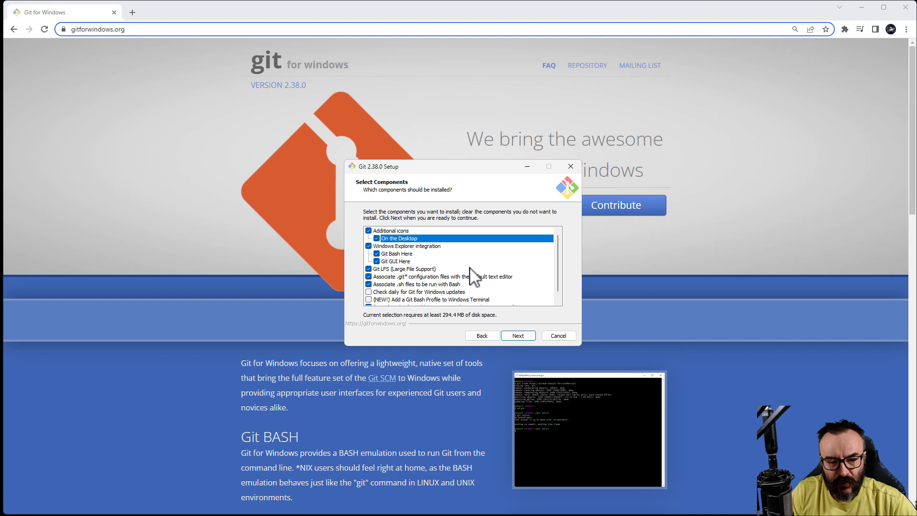
{"action": "mouse_move", "coordinate": [421, 260]}
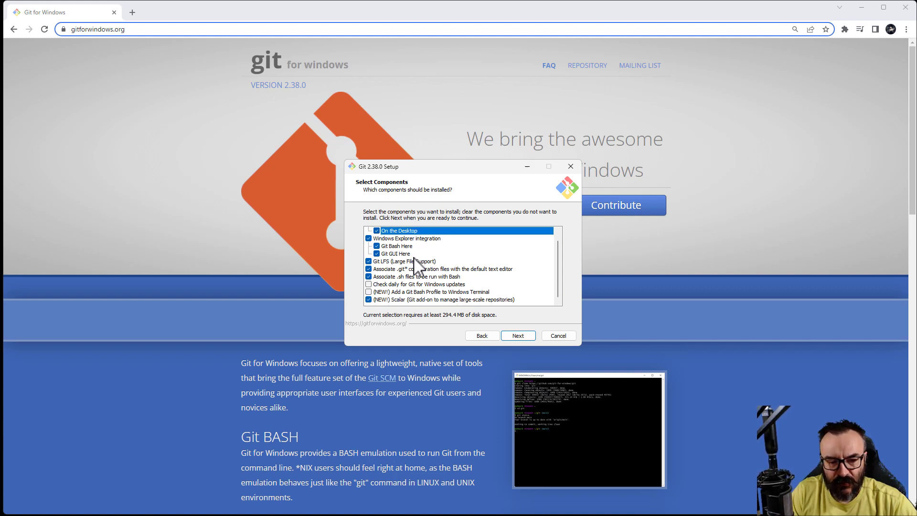
{"action": "left_click", "coordinate": [517, 335]}
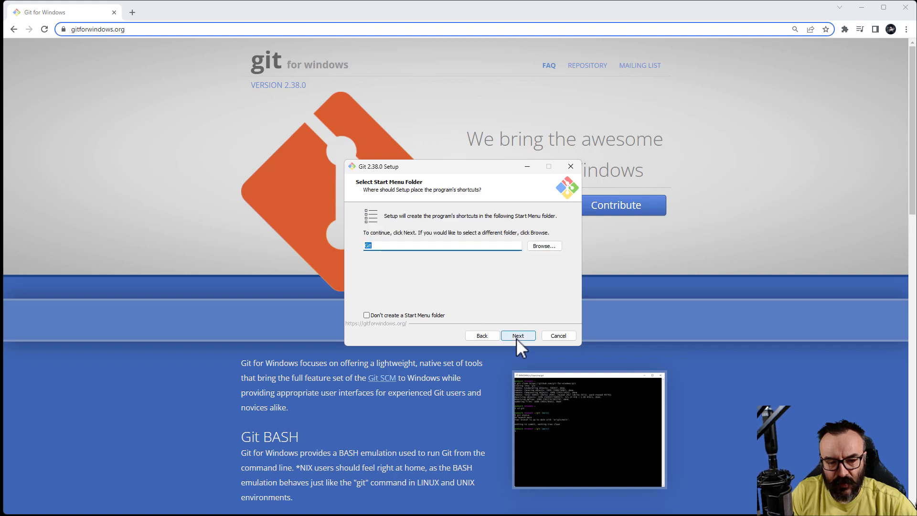
{"action": "left_click", "coordinate": [516, 335]}
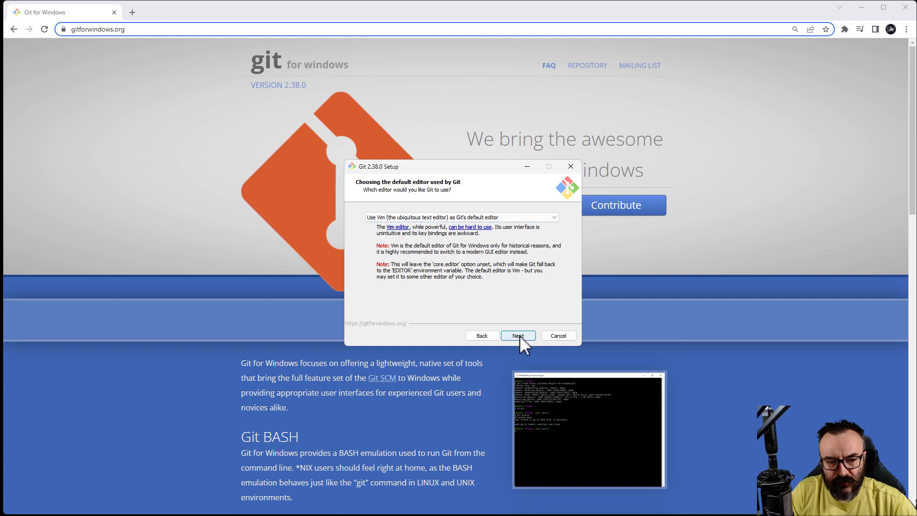
- Keep Vim editor, default branch name, recommended PATH, bundled OpenSSH and OpenSSL for HTTPS
{"action": "left_click", "coordinate": [517, 335]}
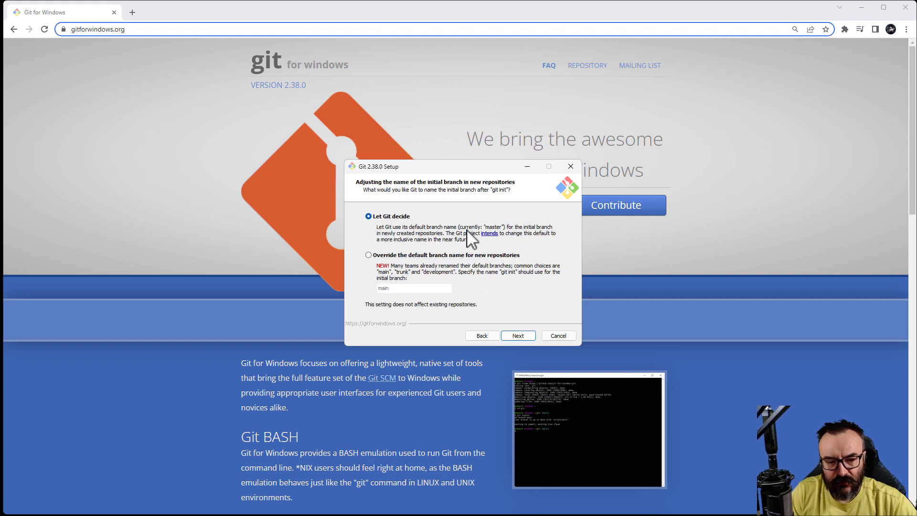
{"action": "left_click", "coordinate": [517, 335]}
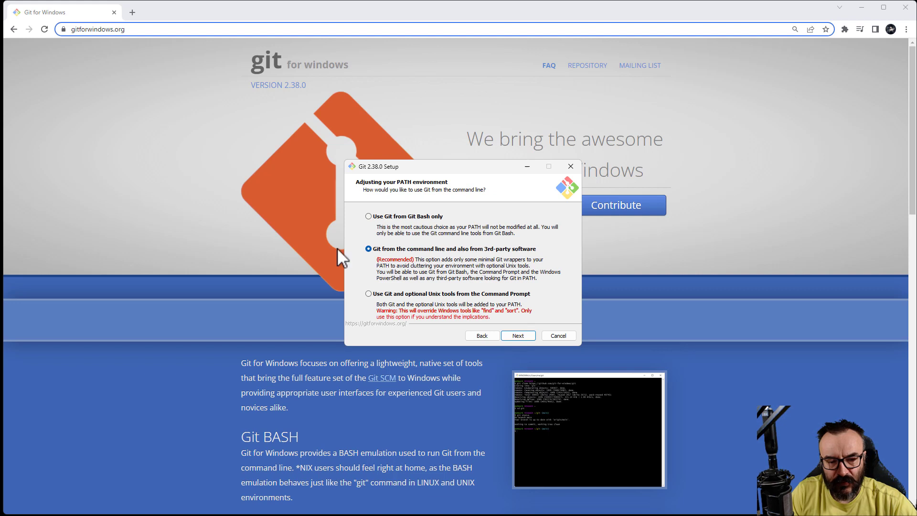
{"action": "mouse_move", "coordinate": [415, 283]}
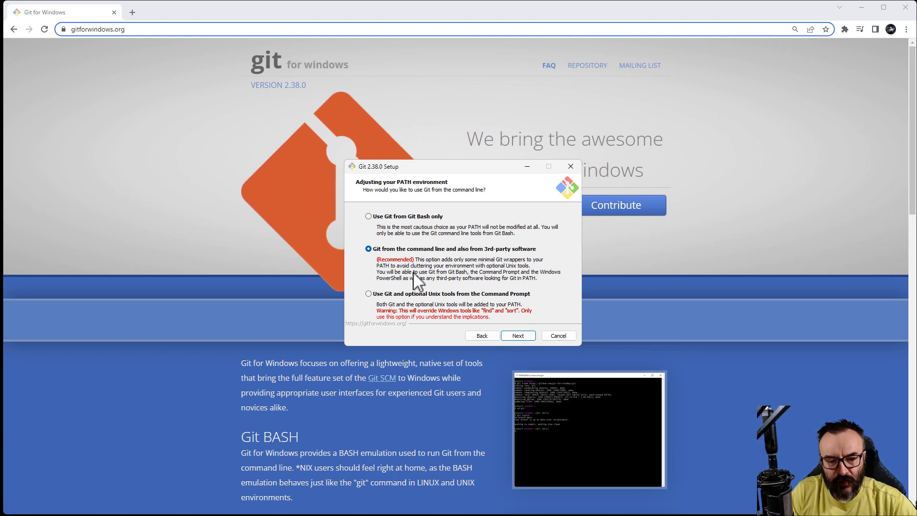
{"action": "left_click", "coordinate": [516, 335]}
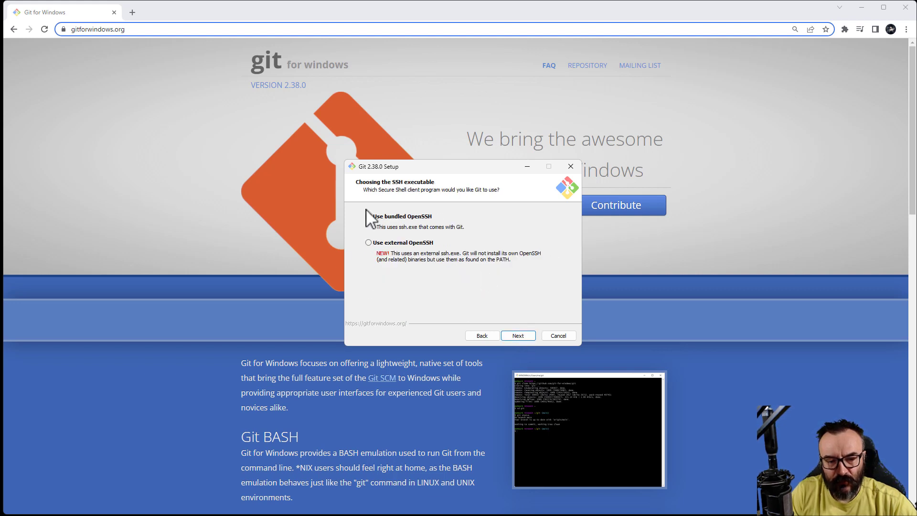
{"action": "left_click", "coordinate": [368, 216]}
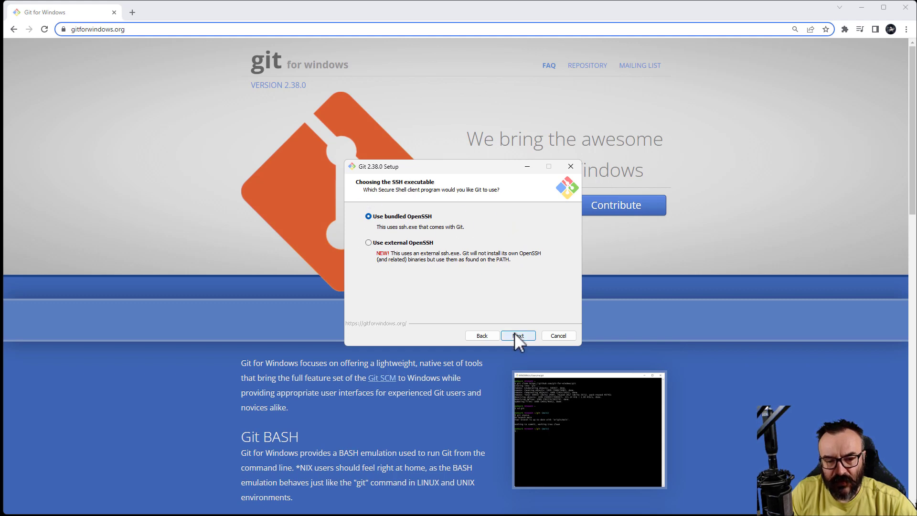
{"action": "left_click", "coordinate": [518, 335]}
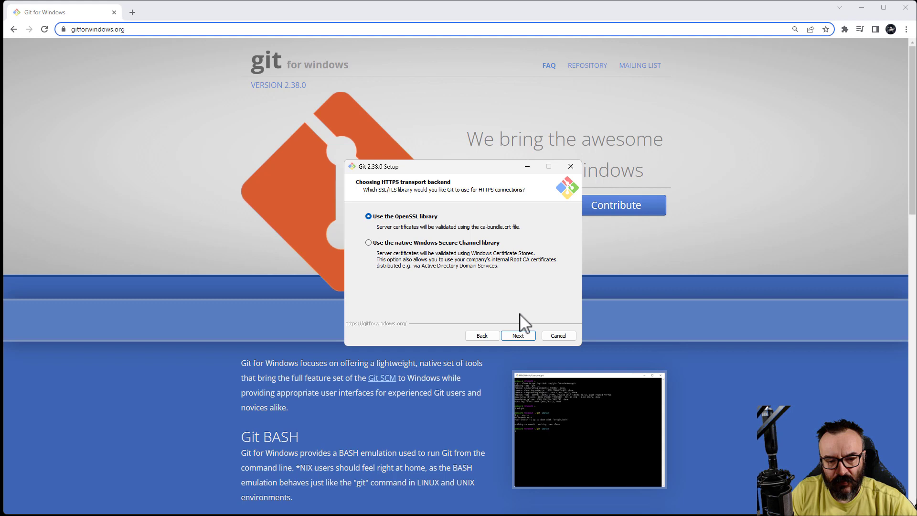
{"action": "left_click", "coordinate": [517, 336]}
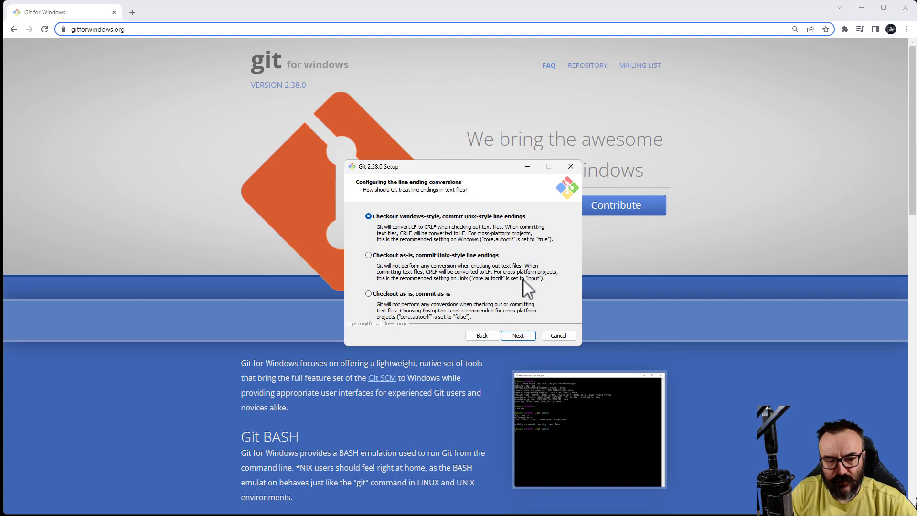
- Keep default line endings, MinTTY, git pull behaviour, Credential Manager and caching, then install Git
{"action": "left_click", "coordinate": [516, 335]}
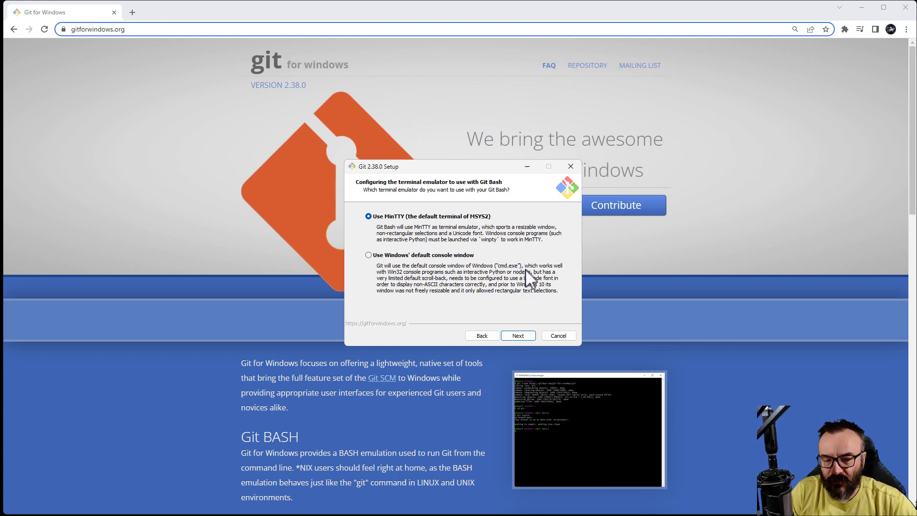
{"action": "left_click", "coordinate": [517, 335]}
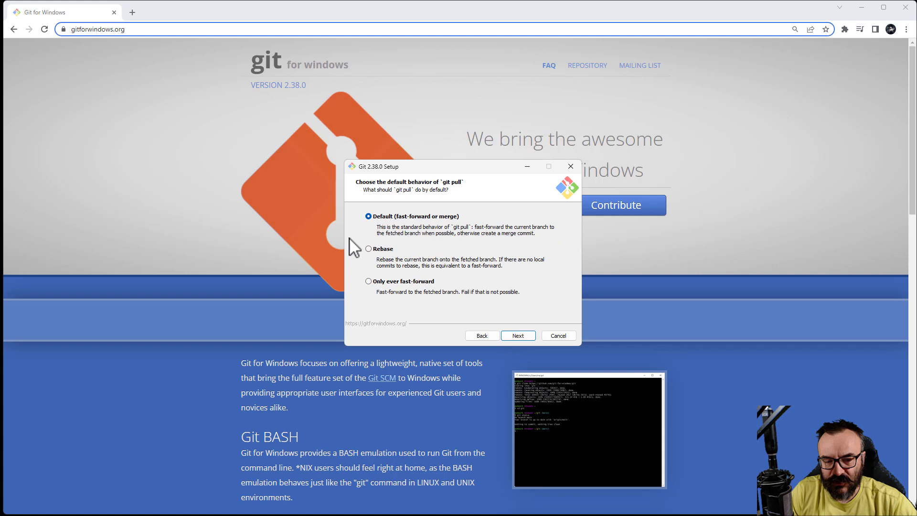
{"action": "left_click", "coordinate": [516, 336]}
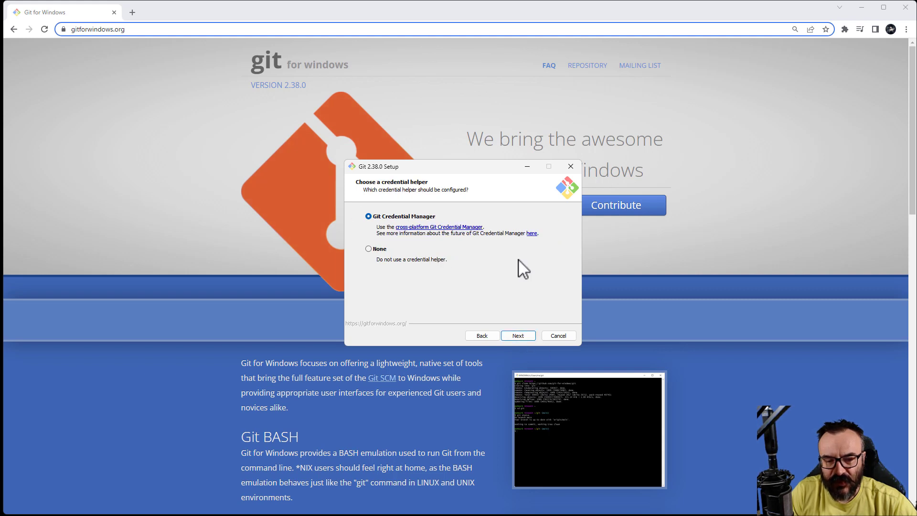
{"action": "mouse_move", "coordinate": [517, 335]}
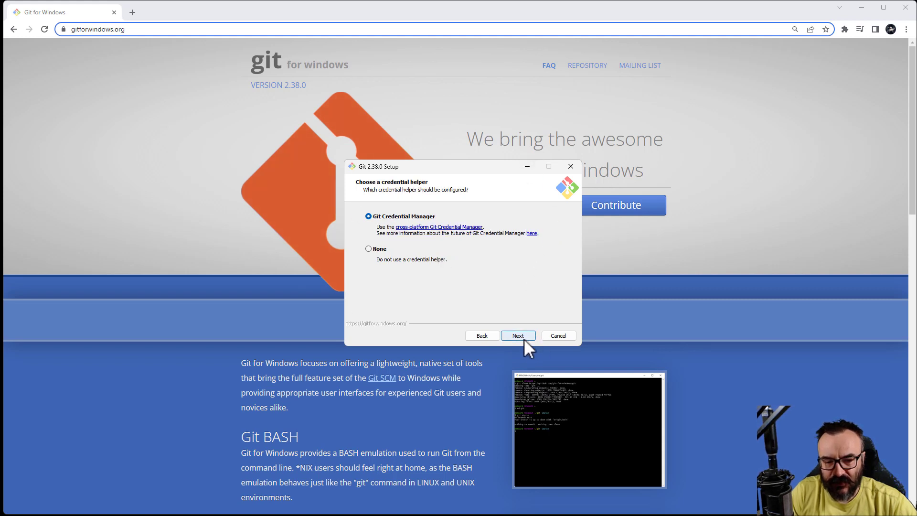
{"action": "left_click", "coordinate": [516, 335]}
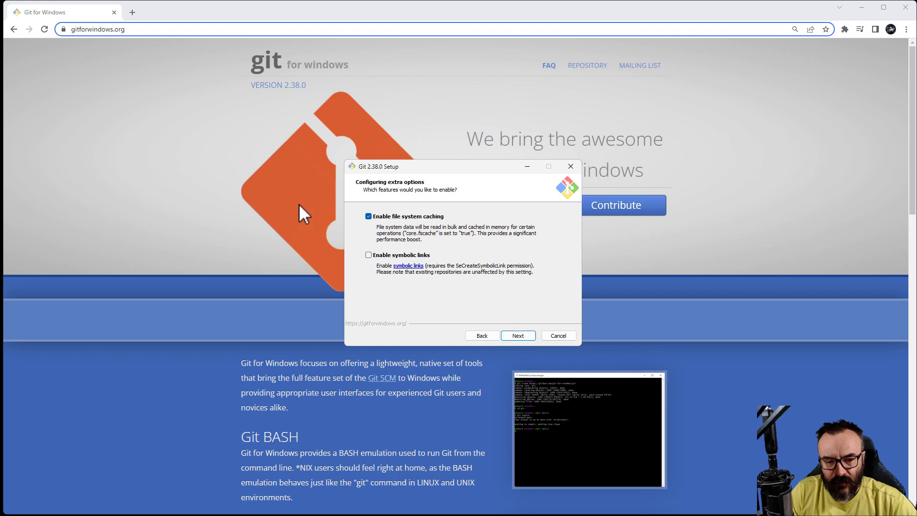
{"action": "left_click", "coordinate": [517, 336]}
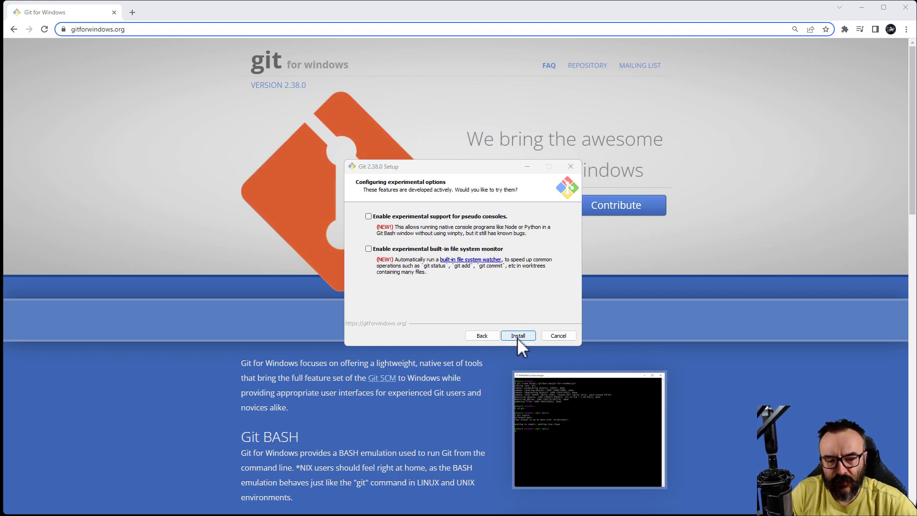
{"action": "left_click", "coordinate": [516, 335]}
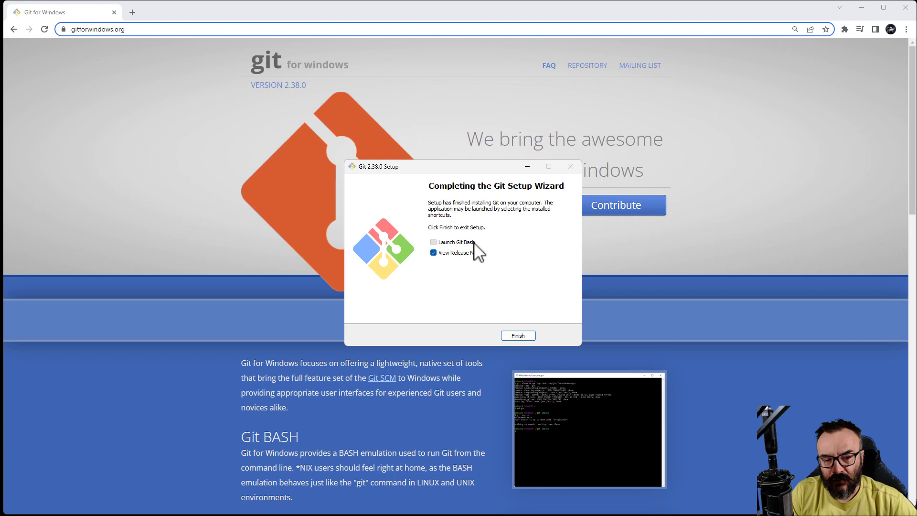
- Finish the Git setup wizard and get a Git Bash terminal ready at the home prompt
{"action": "left_click", "coordinate": [516, 335]}
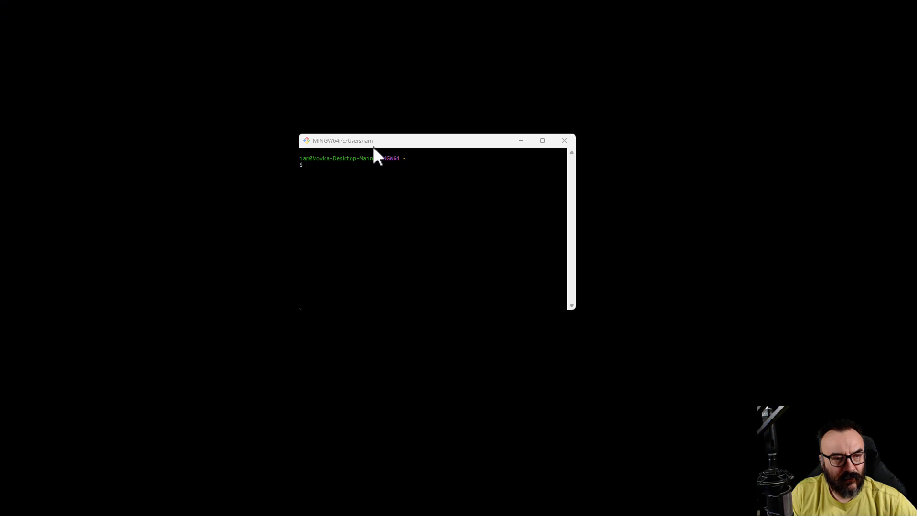
{"action": "mouse_move", "coordinate": [479, 132]}
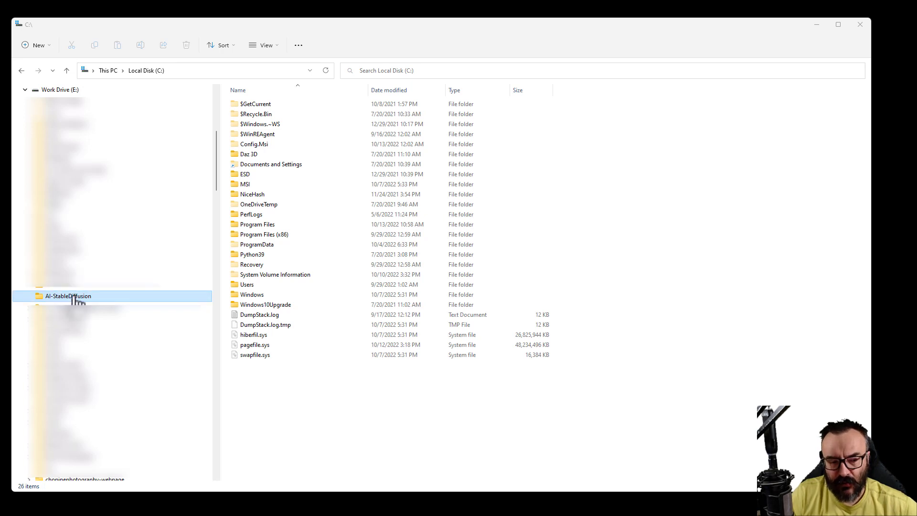
- Copy the path of the AI-StableDiffusion folder on drive E from File Explorer
{"action": "right_click", "coordinate": [67, 295]}
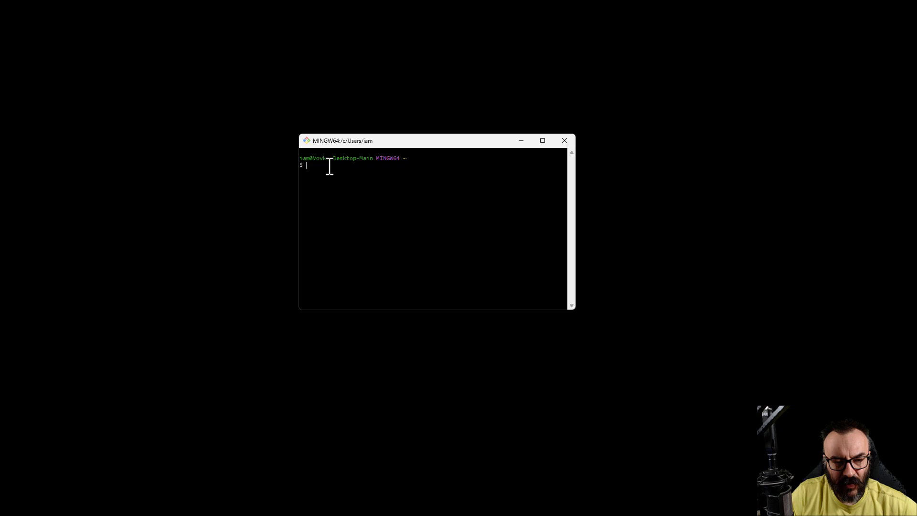
- Change directory to E:\AI-StableDiffusion by pasting the copied path after cd
{"action": "type", "text": "cd"}
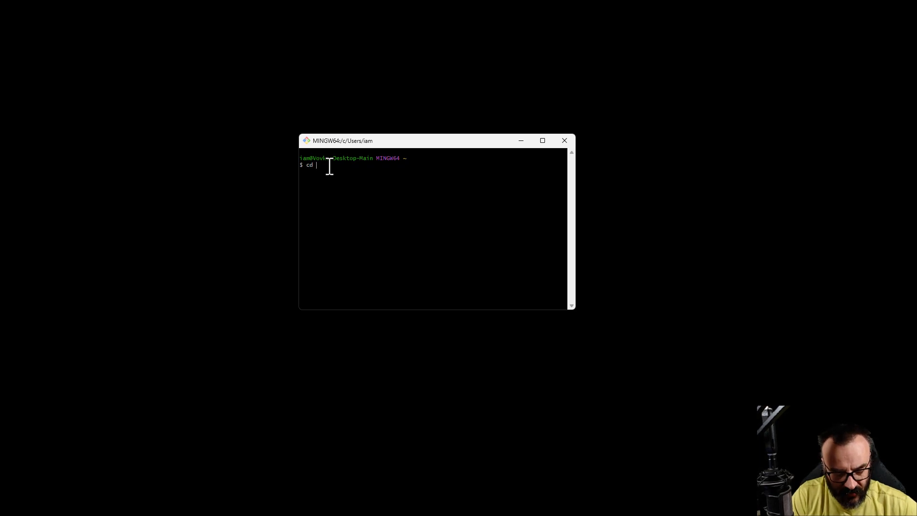
{"action": "right_click", "coordinate": [327, 170]}
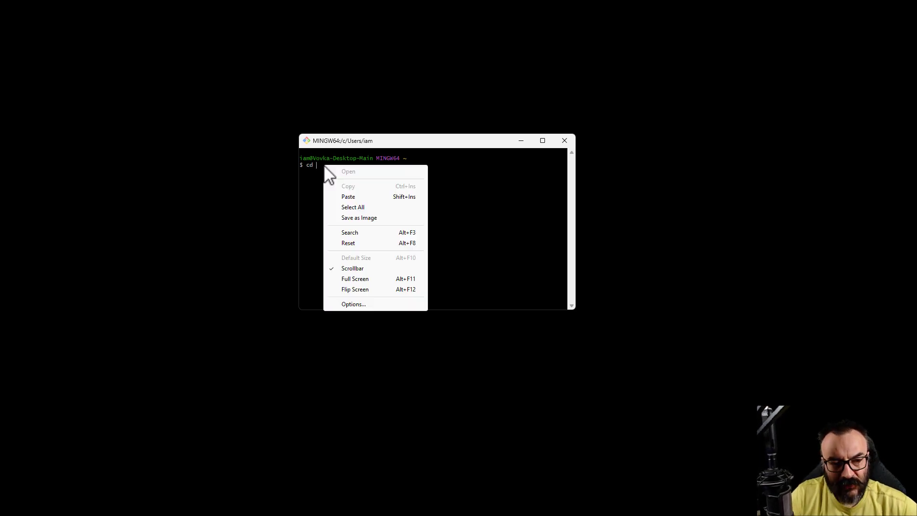
{"action": "left_click", "coordinate": [348, 196]}
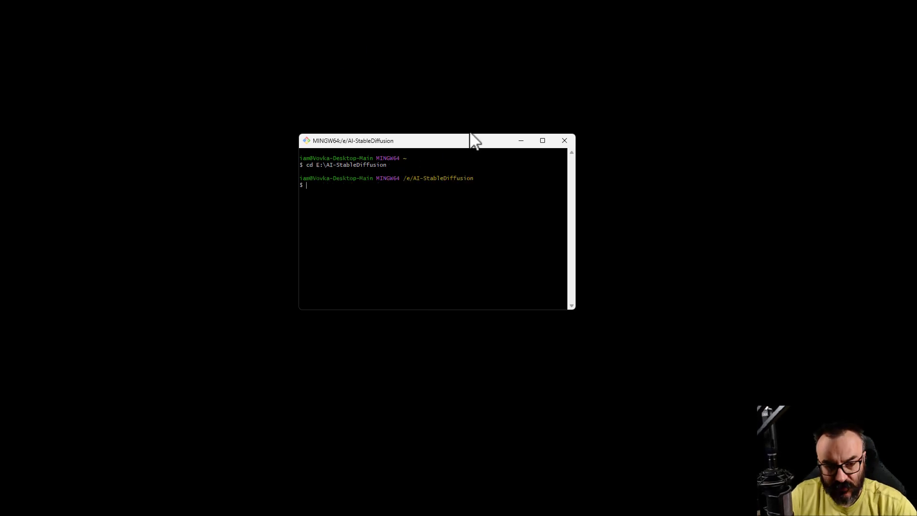
{"action": "mouse_move", "coordinate": [480, 176]}
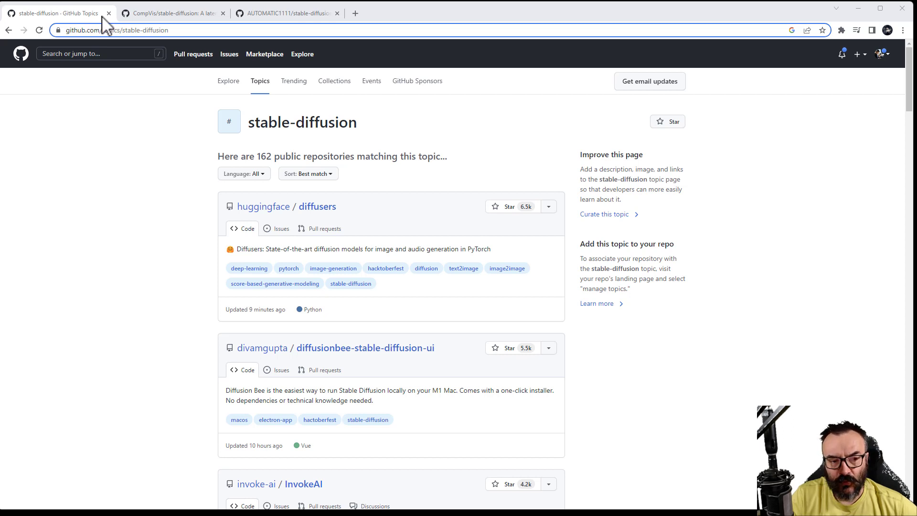
{"action": "mouse_move", "coordinate": [169, 185]}
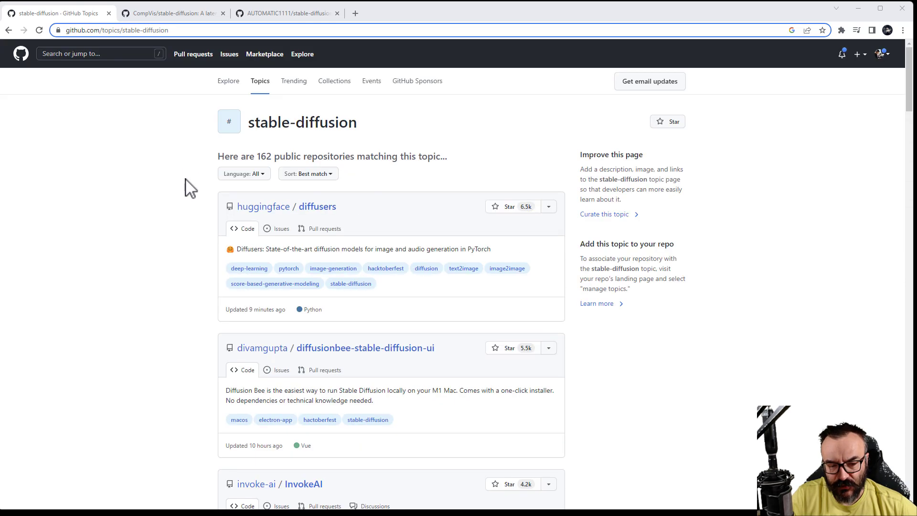
- Copy the HTTPS clone URL of the AUTOMATIC1111 stable-diffusion-webui repository on GitHub
{"action": "left_click", "coordinate": [170, 13]}
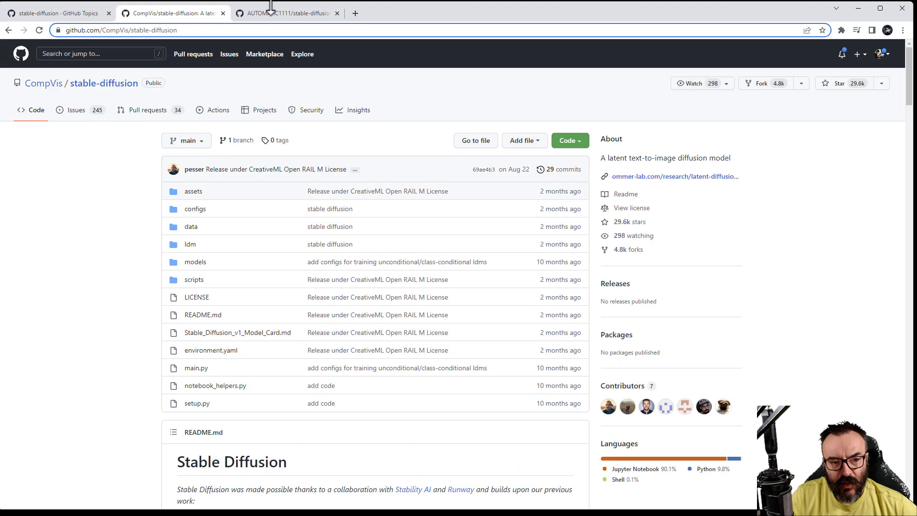
{"action": "left_click", "coordinate": [286, 13]}
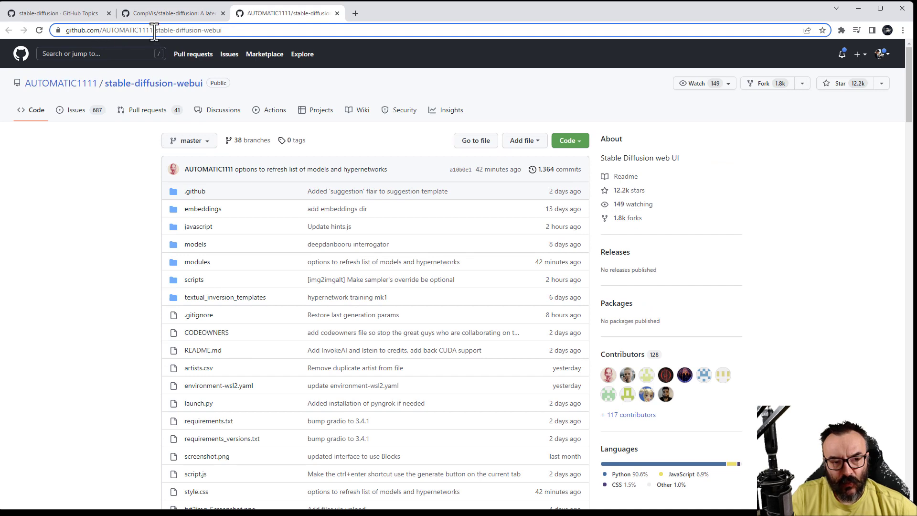
{"action": "mouse_move", "coordinate": [165, 212]}
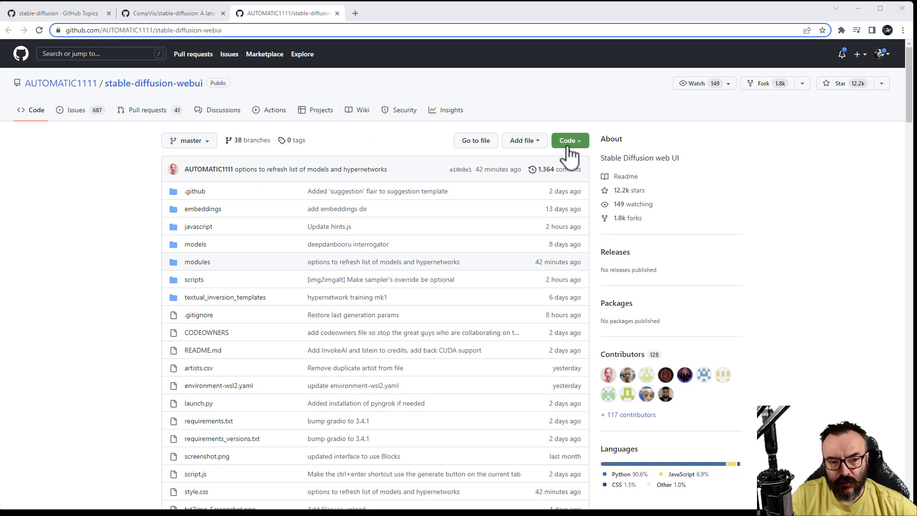
{"action": "left_click", "coordinate": [567, 140]}
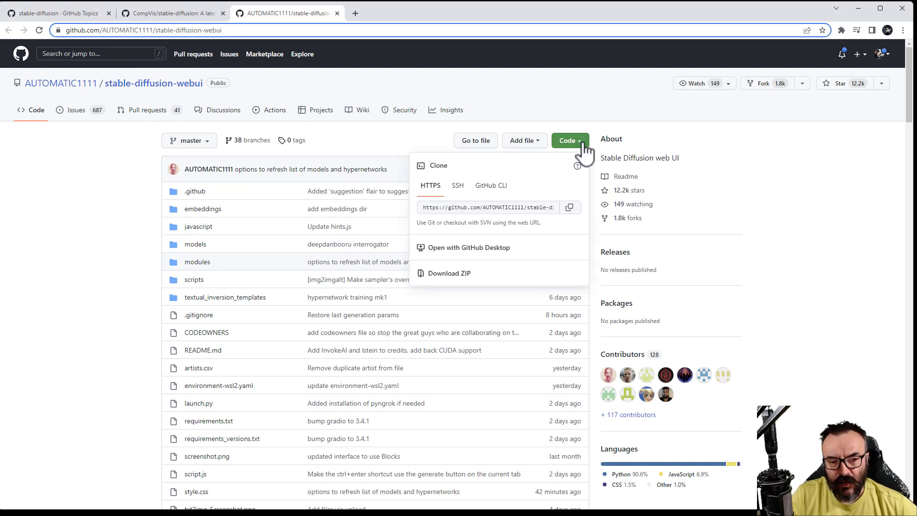
{"action": "mouse_move", "coordinate": [557, 213]}
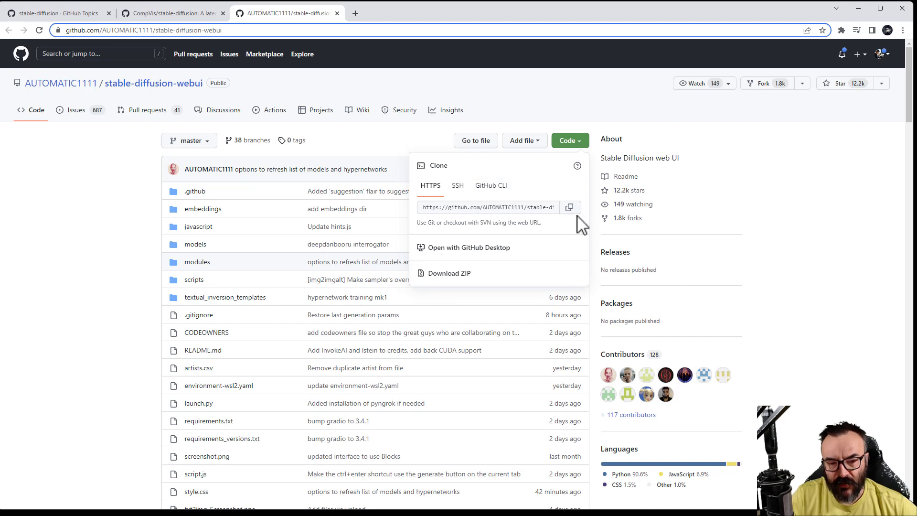
{"action": "left_click", "coordinate": [568, 208]}
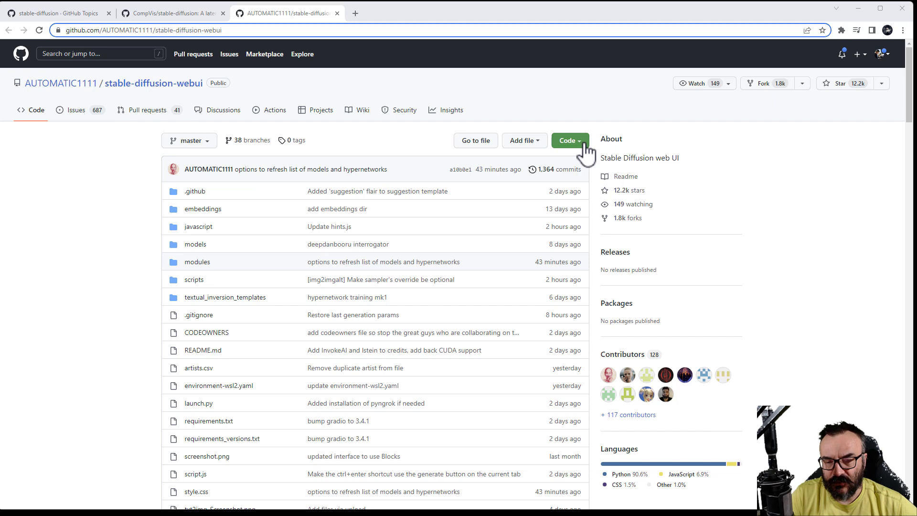
{"action": "mouse_move", "coordinate": [885, 64]}
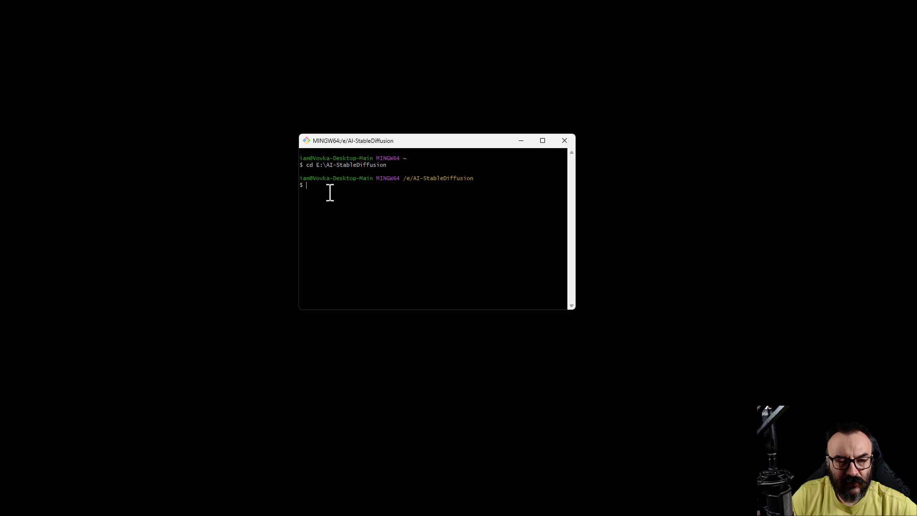
{"action": "mouse_move", "coordinate": [358, 190]}
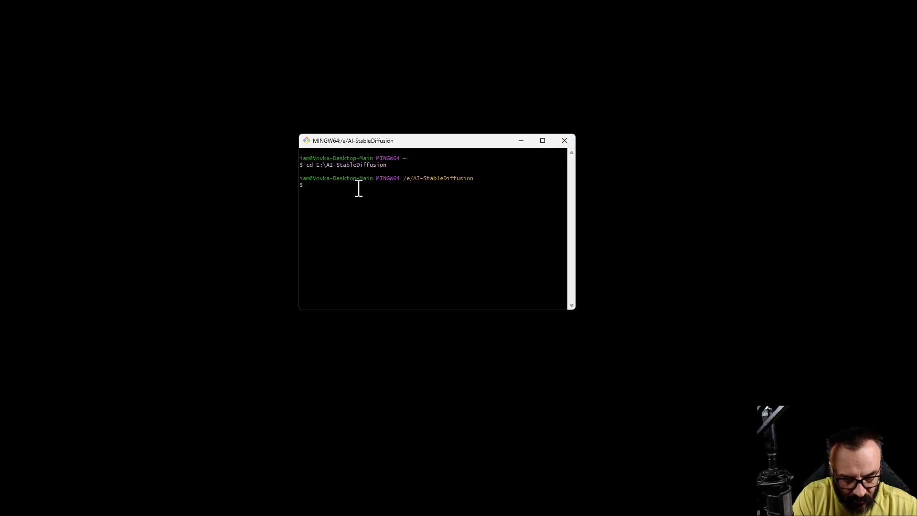
{"action": "type", "text": "git c"}
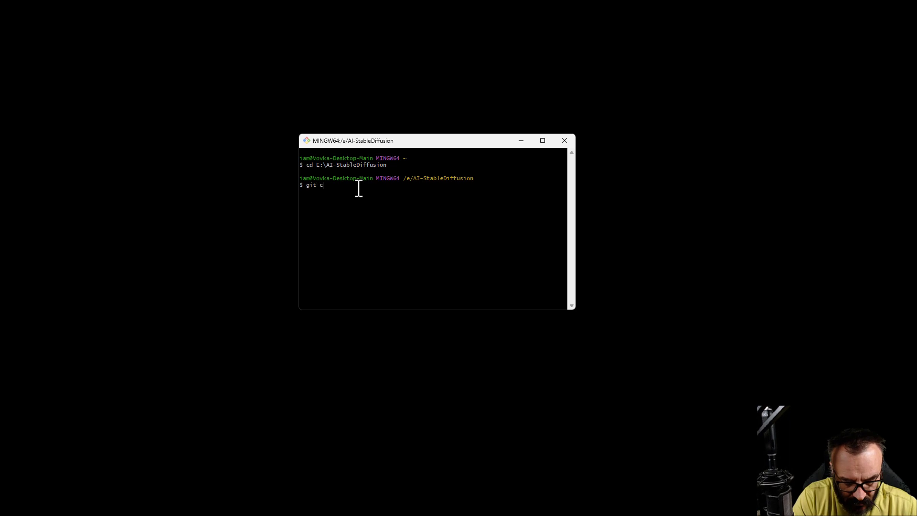
{"action": "type", "text": "lone"}
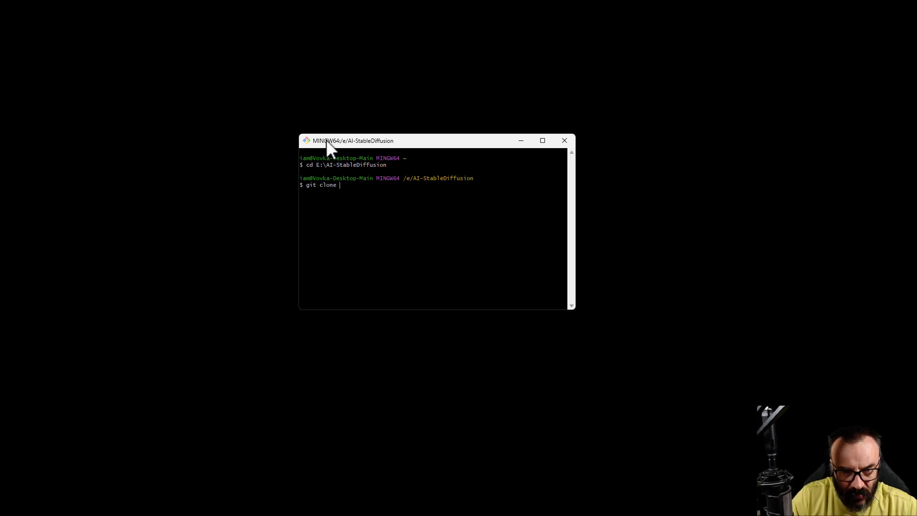
{"action": "type", "text": "https://github.com/AUTOMATIC1111/stable-diffusion-webui.git"}
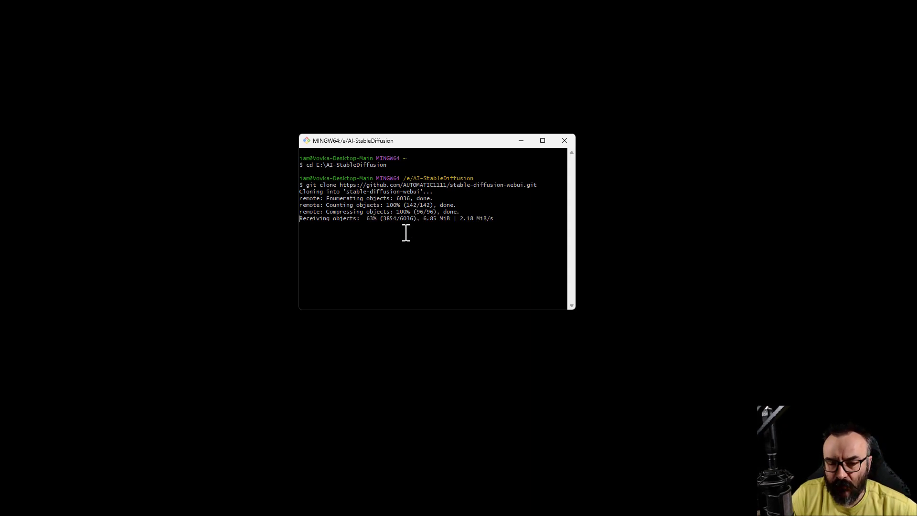
{"action": "mouse_move", "coordinate": [457, 271]}
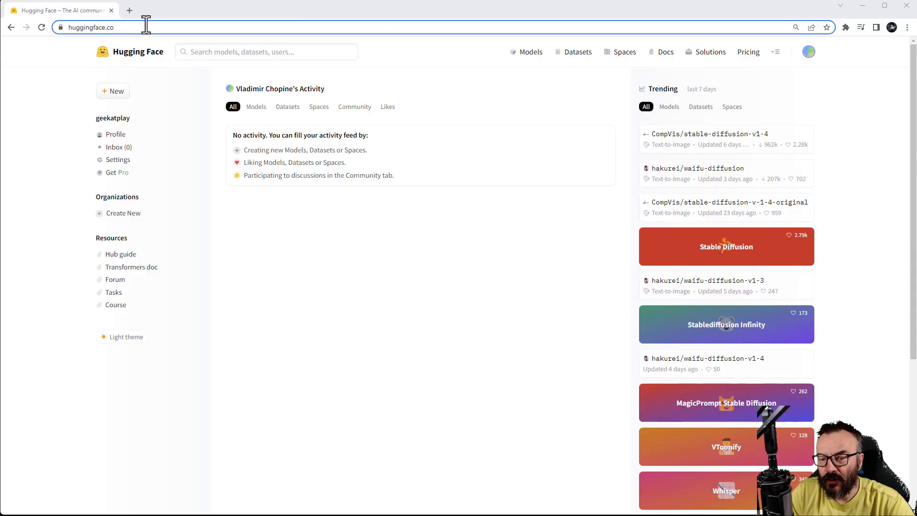
{"action": "mouse_move", "coordinate": [437, 61]}
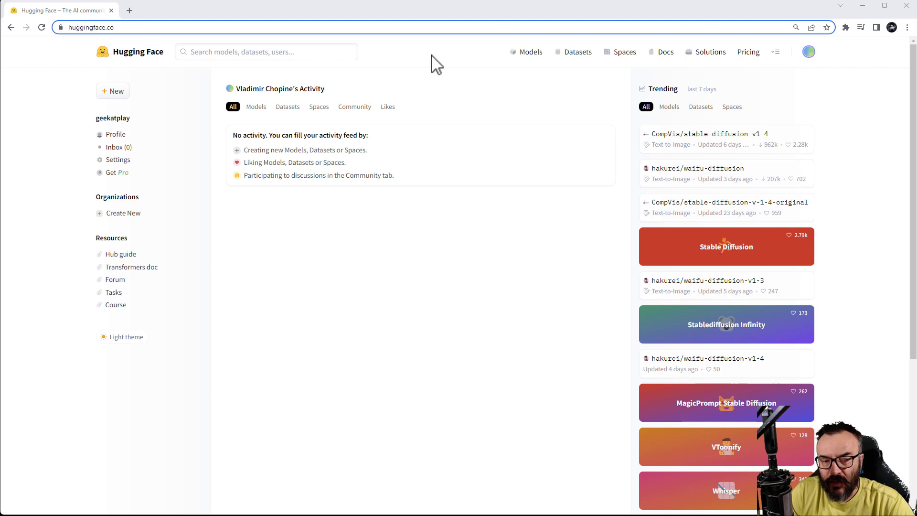
{"action": "mouse_move", "coordinate": [841, 248]}
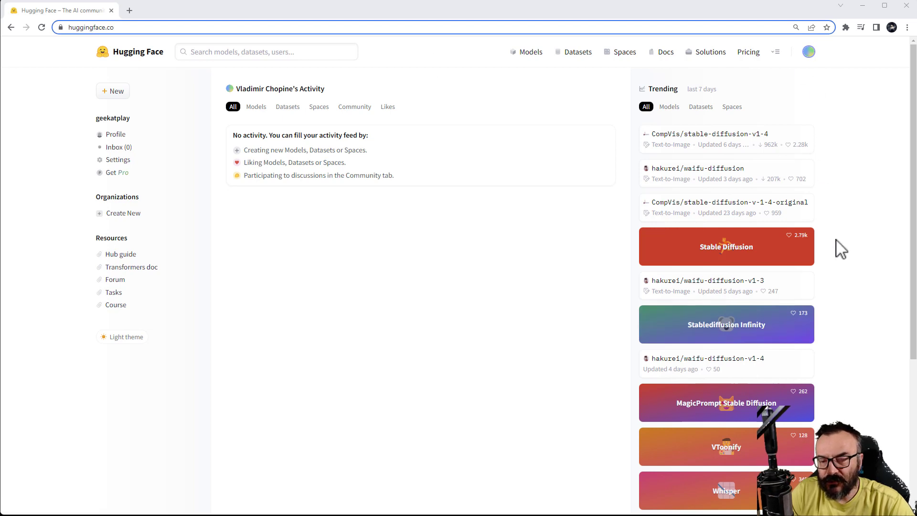
{"action": "mouse_move", "coordinate": [755, 146]}
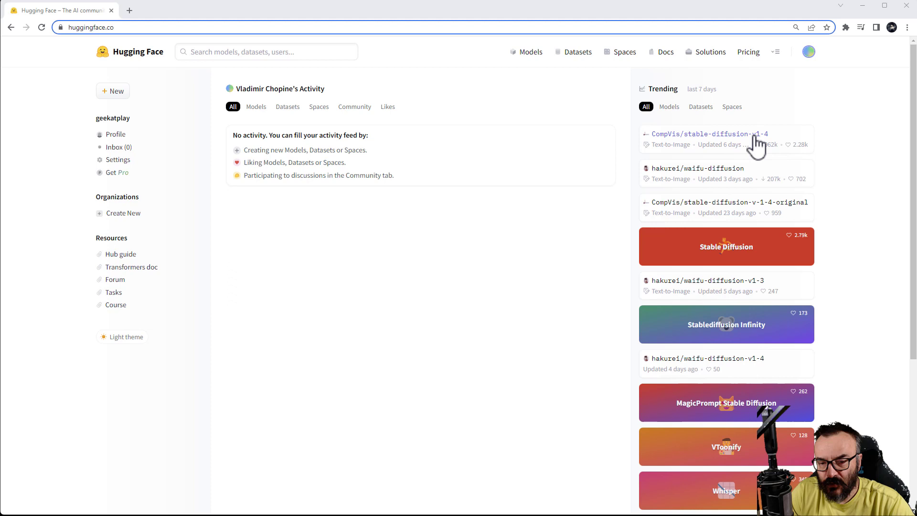
{"action": "mouse_move", "coordinate": [694, 149]}
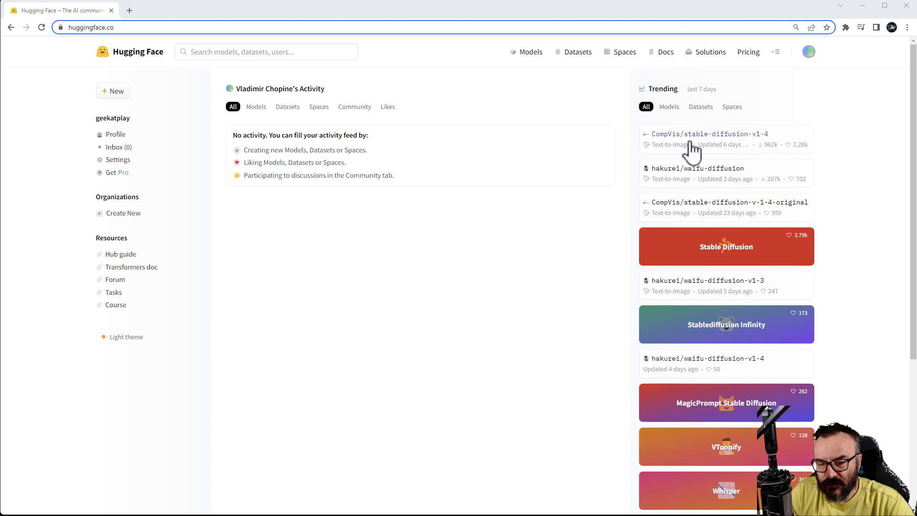
{"action": "mouse_move", "coordinate": [777, 143]}
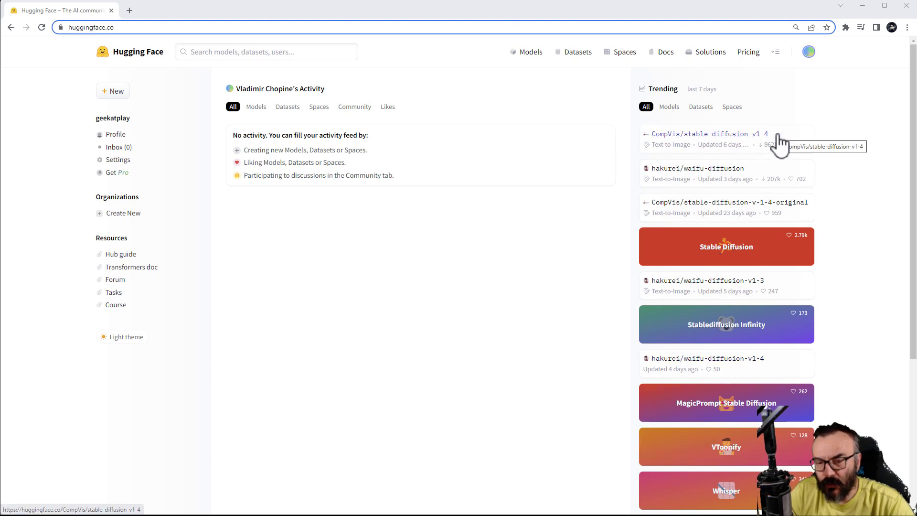
{"action": "mouse_move", "coordinate": [863, 114]}
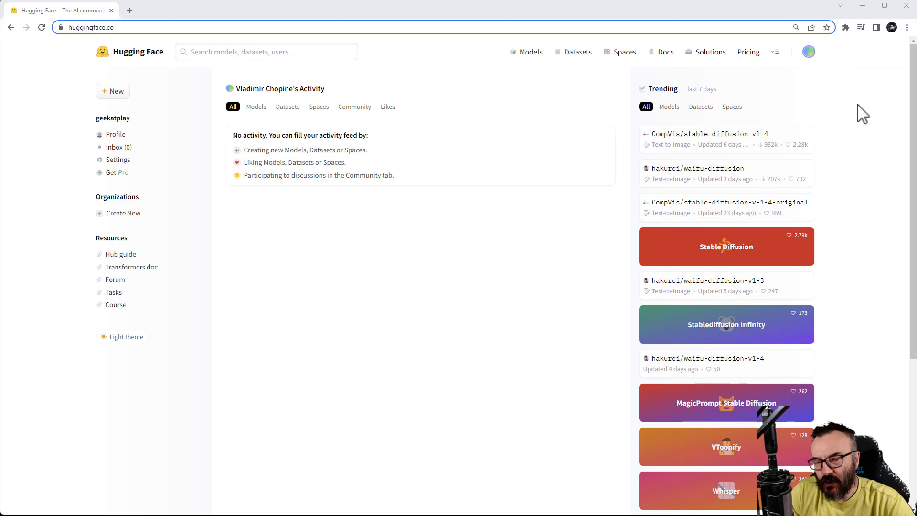
- Accept the CompVis stable-diffusion-v1-4 license on Hugging Face and gain repository access
{"action": "left_click", "coordinate": [713, 134]}
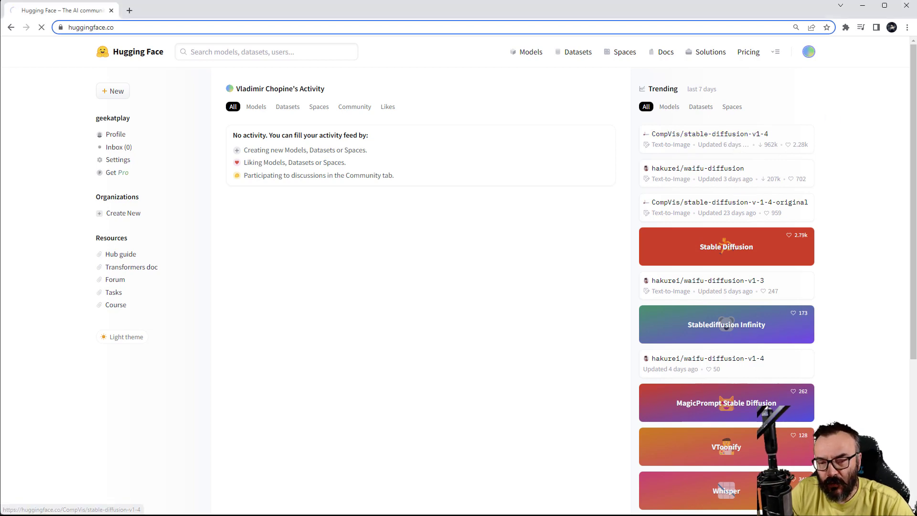
{"action": "left_click", "coordinate": [726, 134]}
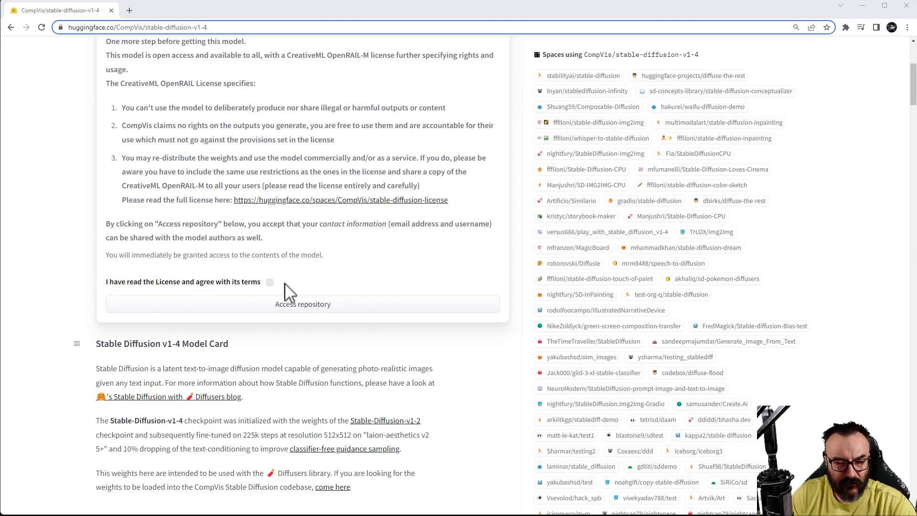
{"action": "left_click", "coordinate": [270, 281]}
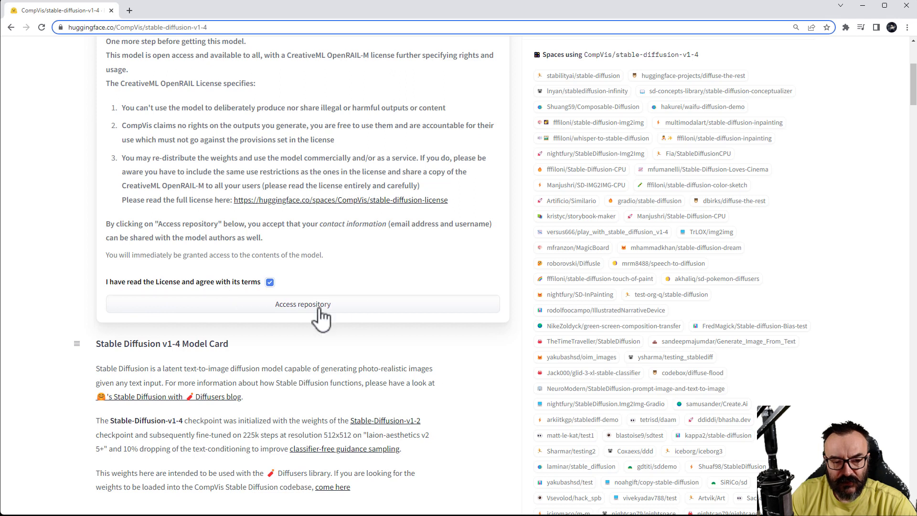
{"action": "left_click", "coordinate": [303, 303]}
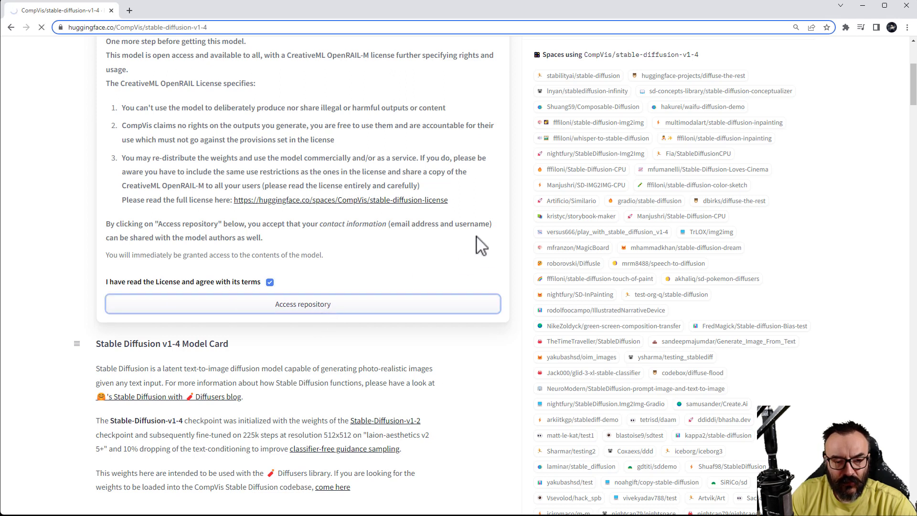
{"action": "left_click", "coordinate": [303, 304]}
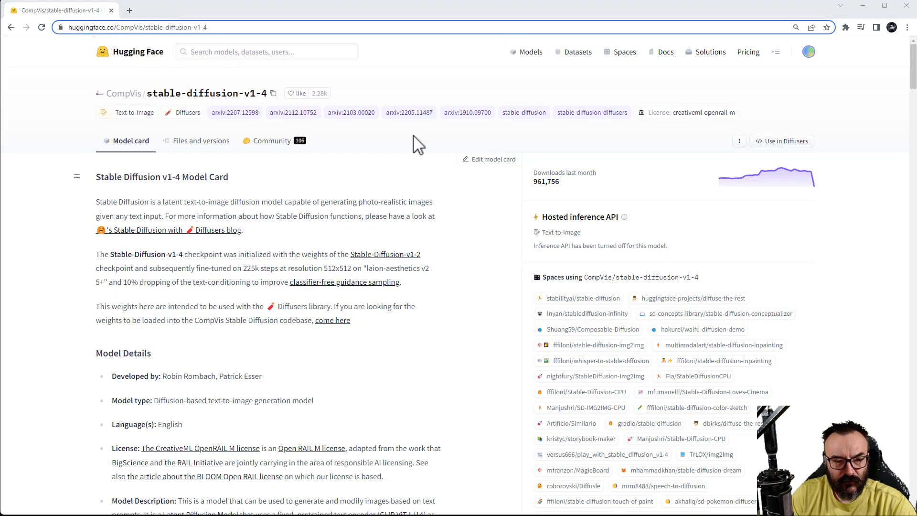
{"action": "mouse_move", "coordinate": [252, 341]}
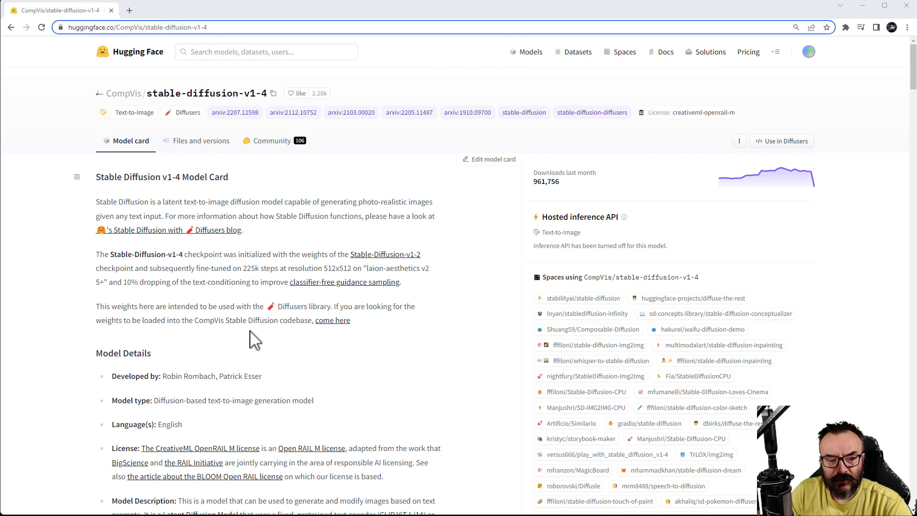
{"action": "mouse_move", "coordinate": [338, 333]}
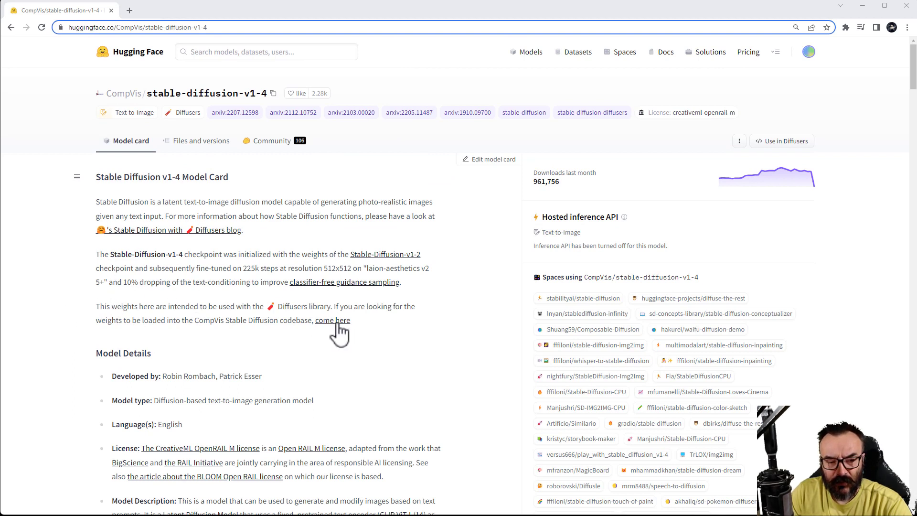
- Follow the note about original CompVis weights to the stable-diffusion-v-1-4-original page
{"action": "left_click_drag", "start_coordinate": [96, 320], "coordinate": [173, 320]}
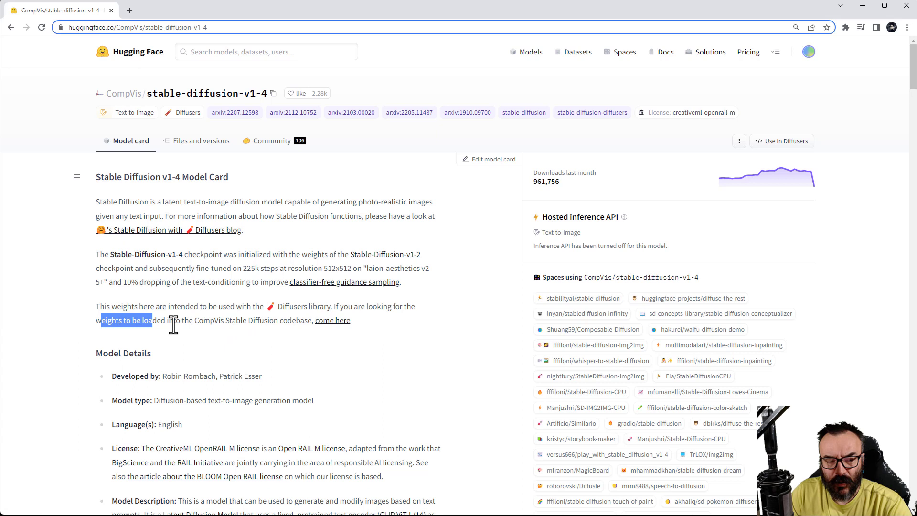
{"action": "left_click_drag", "start_coordinate": [150, 320], "coordinate": [350, 320]}
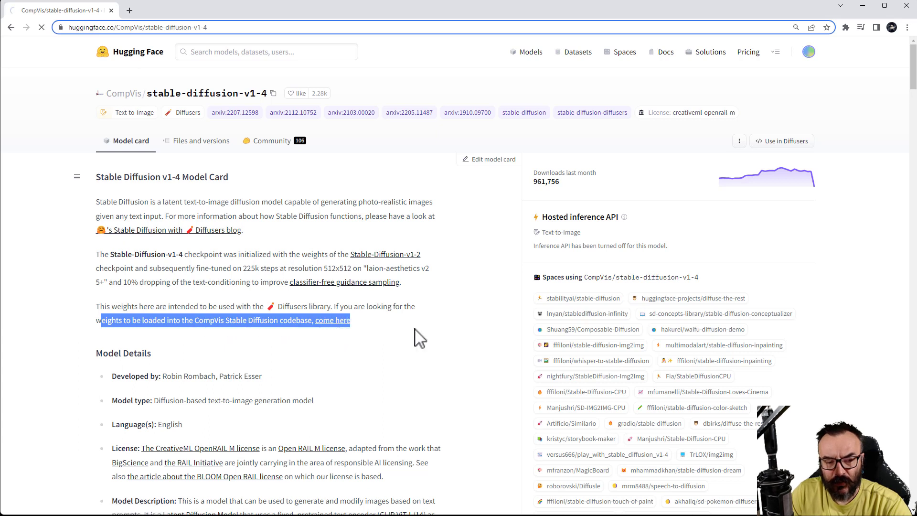
{"action": "left_click", "coordinate": [334, 320]}
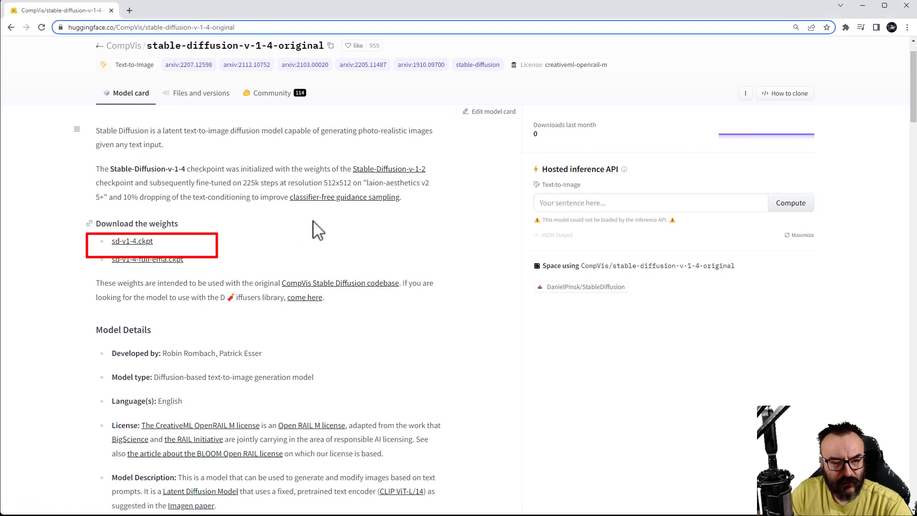
- Start downloading the sd-v1-4.ckpt weights from the stable-diffusion-v-1-4-original model card
{"action": "left_click", "coordinate": [132, 240]}
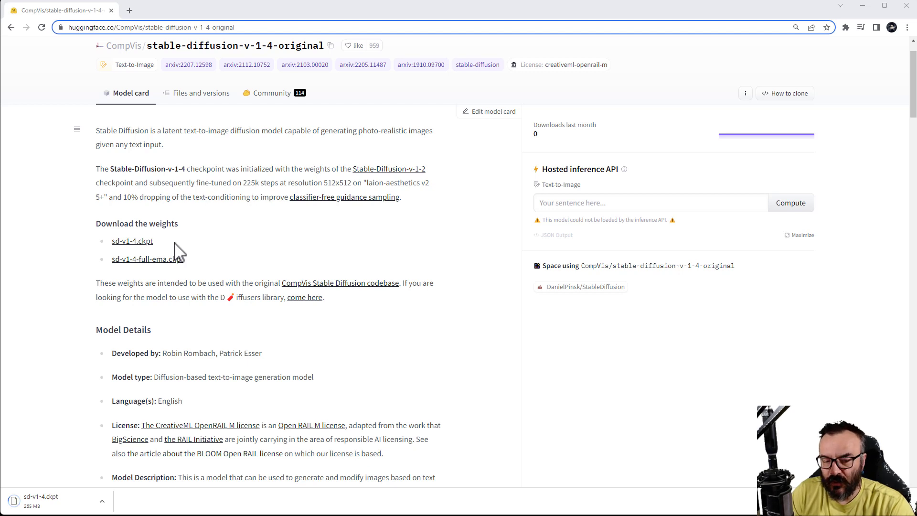
{"action": "mouse_move", "coordinate": [67, 94]}
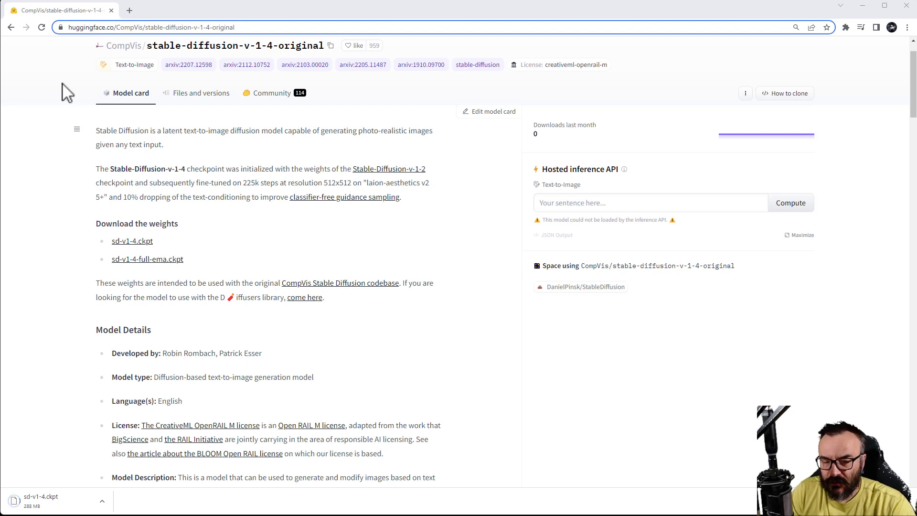
{"action": "mouse_move", "coordinate": [295, 299]}
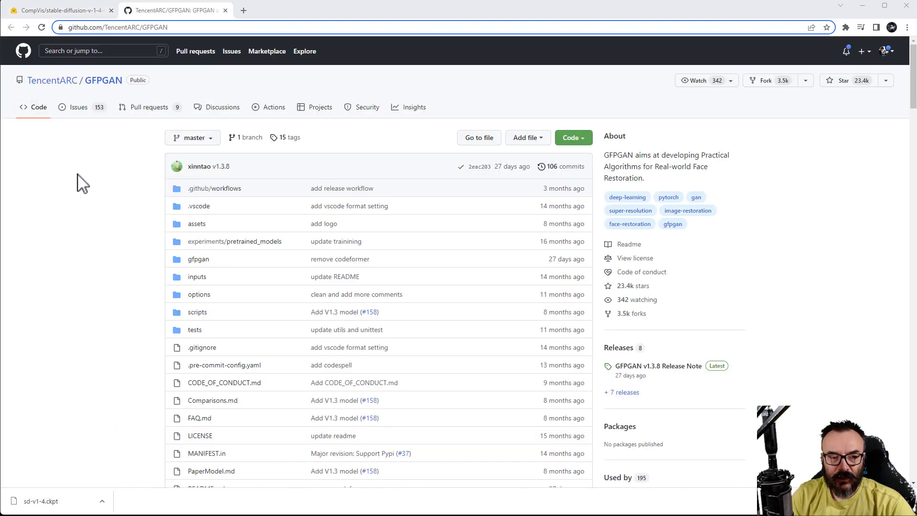
{"action": "mouse_move", "coordinate": [126, 223]}
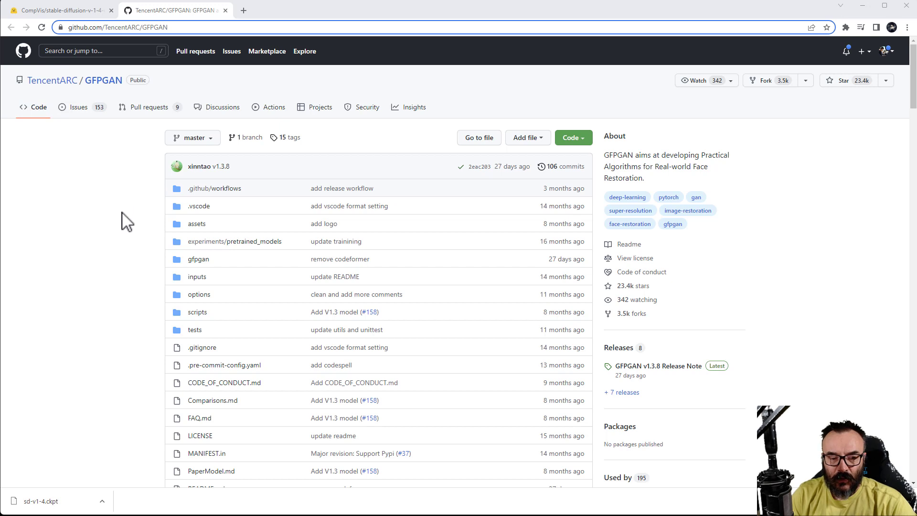
- Download GFPGANv1.4.pth from the V1.4 model link in the GFPGAN README's Updates section
{"action": "scroll", "scroll_direction": "down", "scroll_amount": 3}
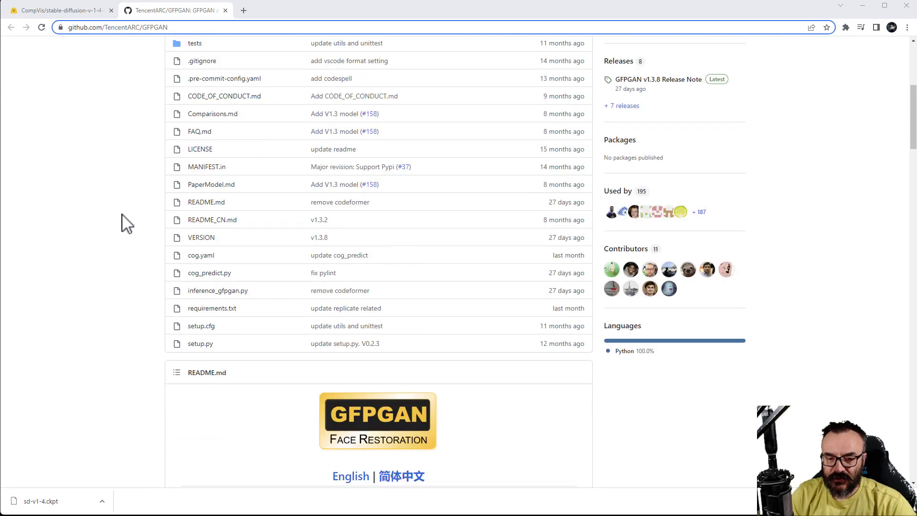
{"action": "scroll", "scroll_direction": "down", "scroll_amount": 3}
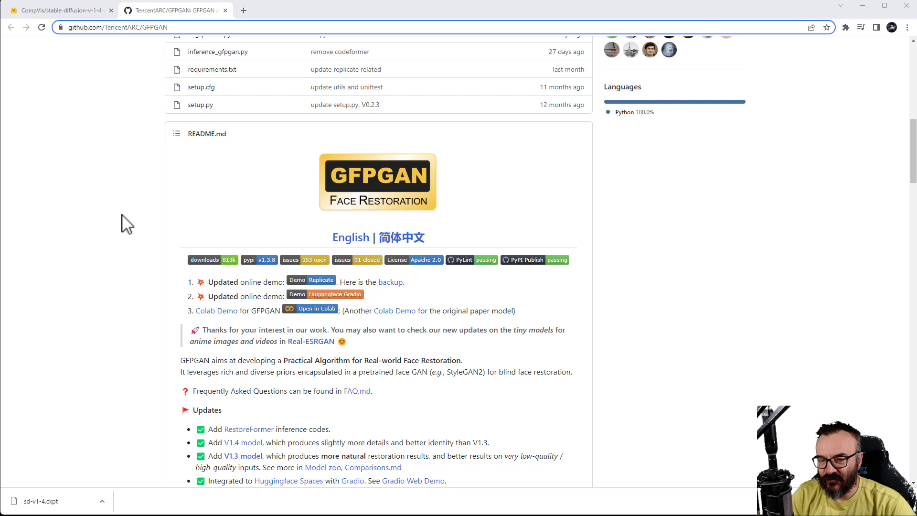
{"action": "mouse_move", "coordinate": [127, 268]}
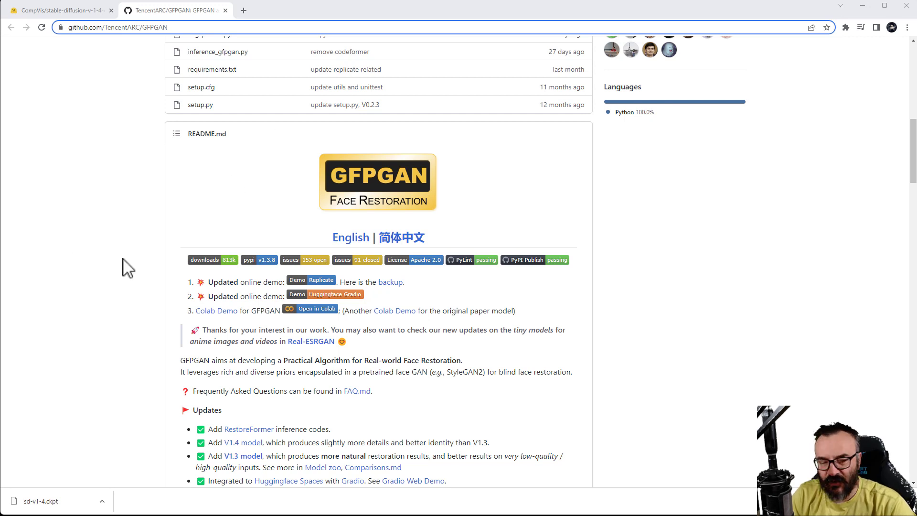
{"action": "scroll", "scroll_direction": "down", "scroll_amount": 3}
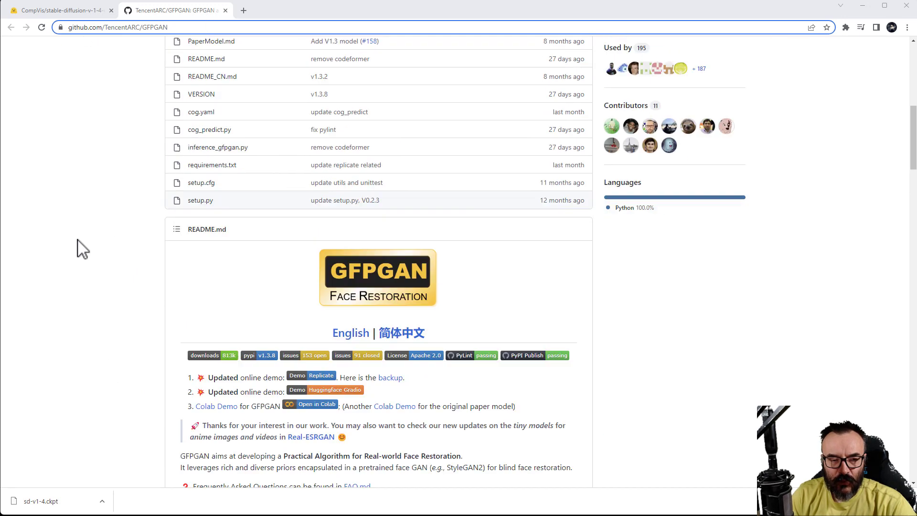
{"action": "scroll", "scroll_direction": "down", "scroll_amount": 3}
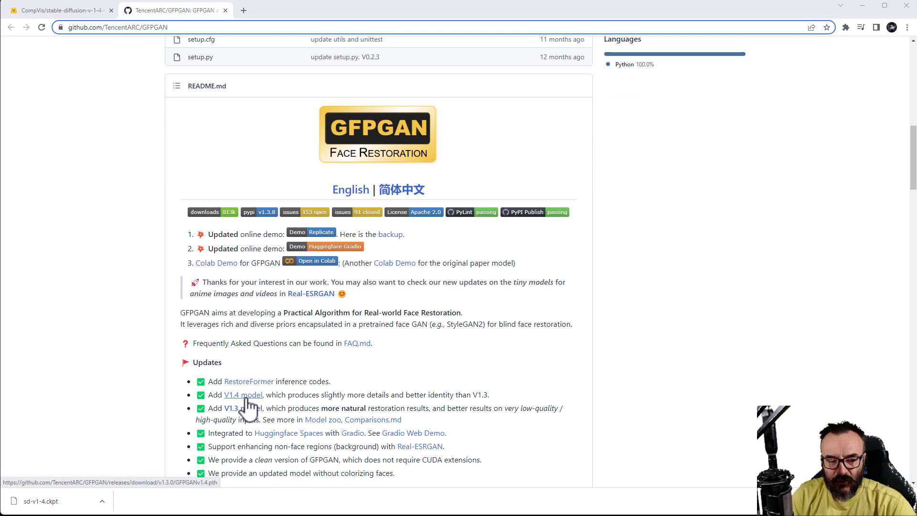
{"action": "left_click", "coordinate": [241, 395]}
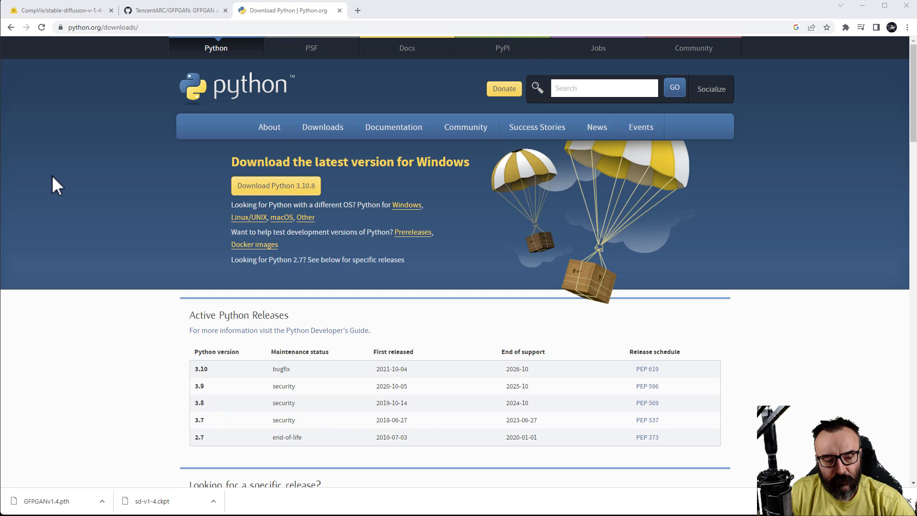
{"action": "mouse_move", "coordinate": [98, 91]}
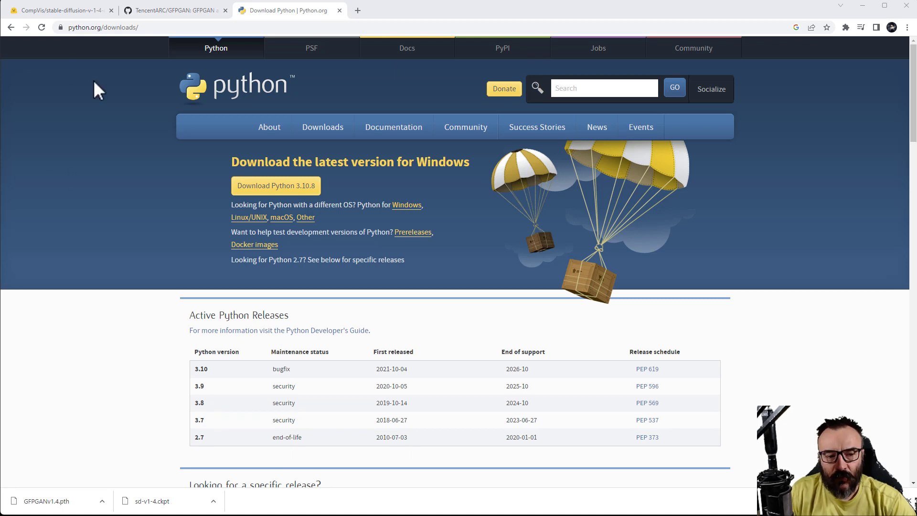
{"action": "mouse_move", "coordinate": [290, 267]}
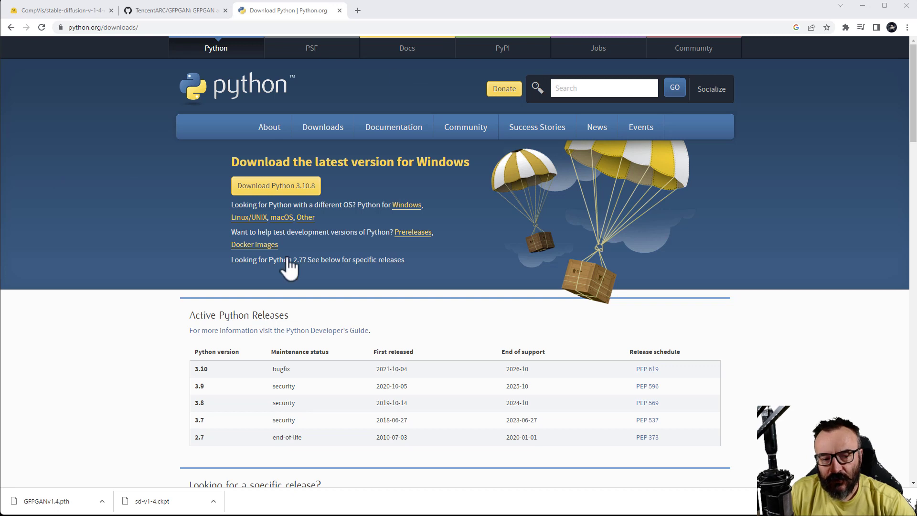
{"action": "mouse_move", "coordinate": [283, 165]}
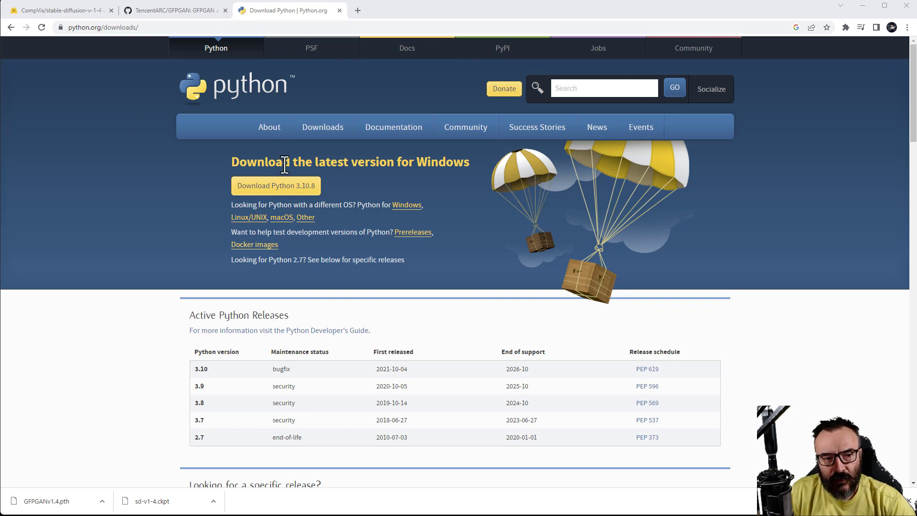
- Download the Python 3.10.8 Windows installer from python.org/downloads
{"action": "left_click", "coordinate": [275, 186]}
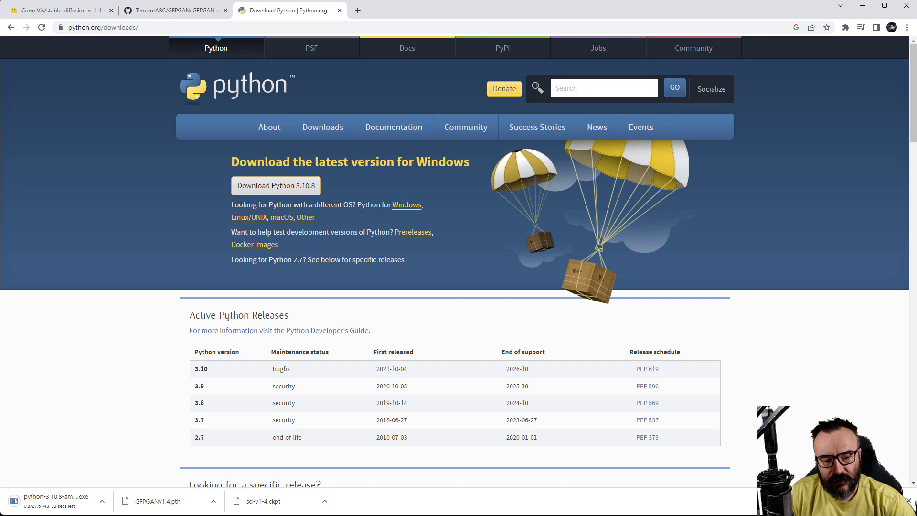
{"action": "mouse_move", "coordinate": [94, 191]}
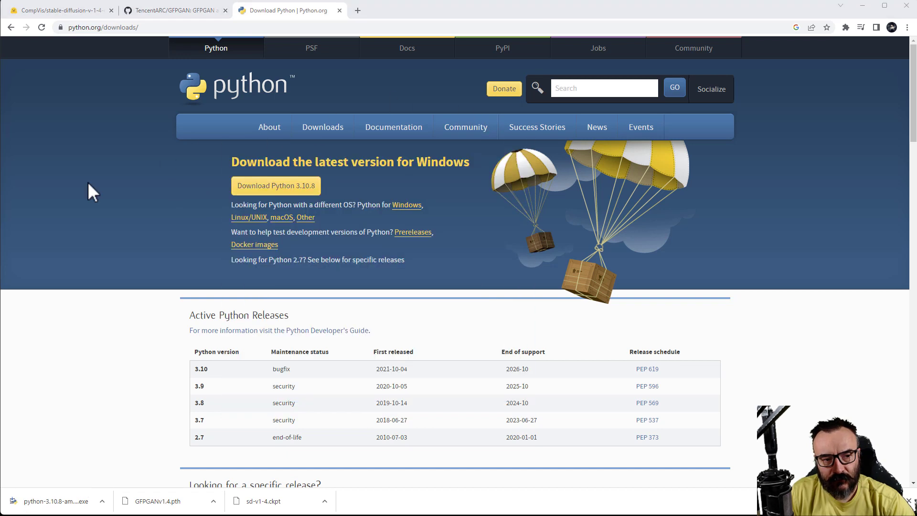
{"action": "mouse_move", "coordinate": [394, 228]}
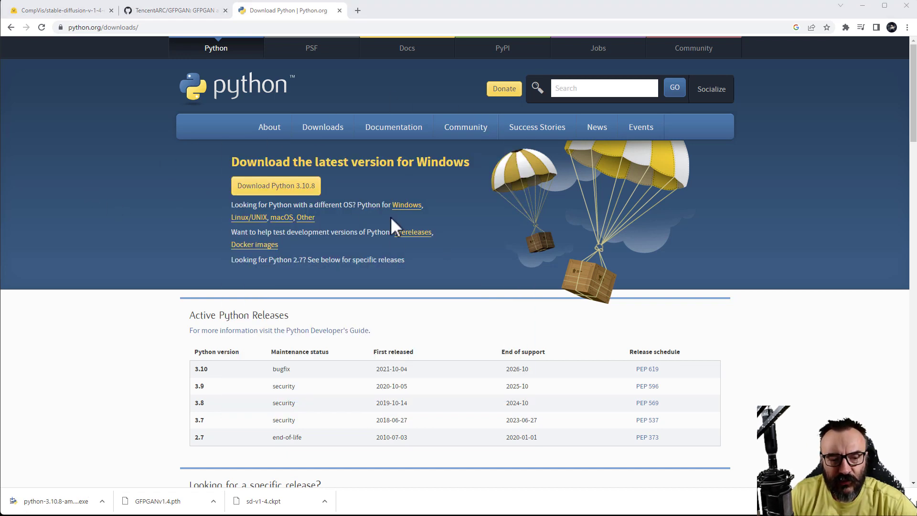
{"action": "mouse_move", "coordinate": [213, 161]}
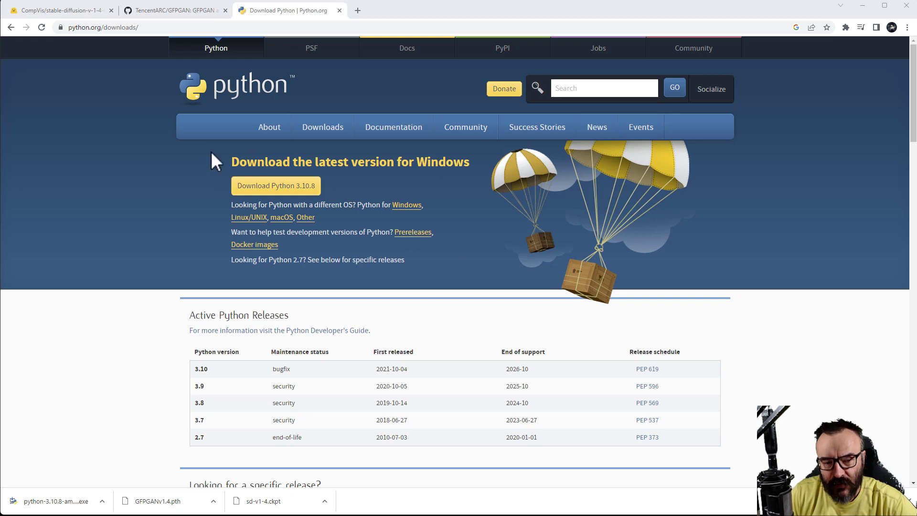
{"action": "mouse_move", "coordinate": [418, 184]}
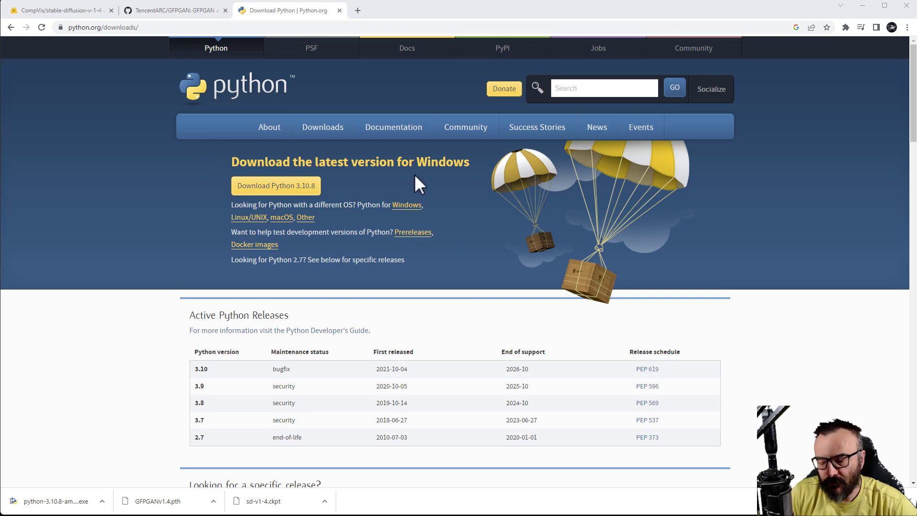
{"action": "mouse_move", "coordinate": [325, 185]}
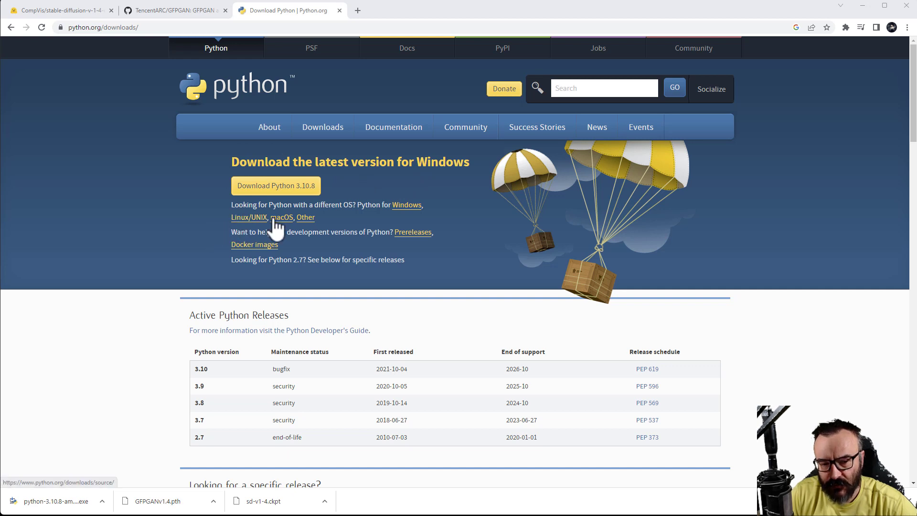
{"action": "mouse_move", "coordinate": [282, 217]}
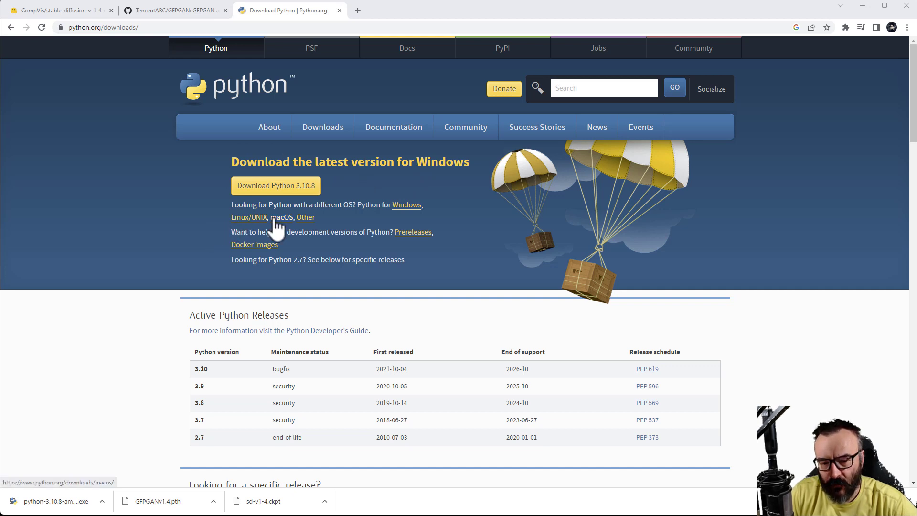
{"action": "left_click", "coordinate": [275, 185]}
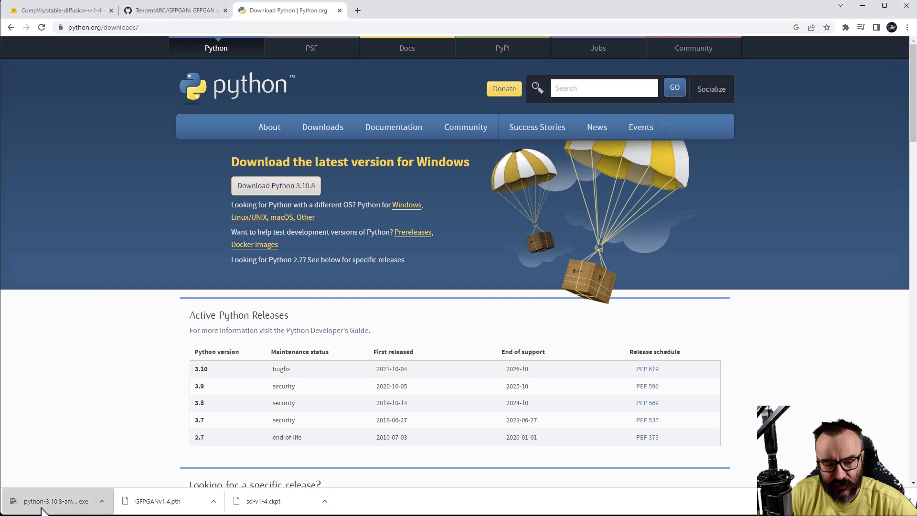
- Launch the Python 3.10.8 installer, enable 'Add python.exe to PATH', and start Install Now
{"action": "left_click", "coordinate": [55, 501]}
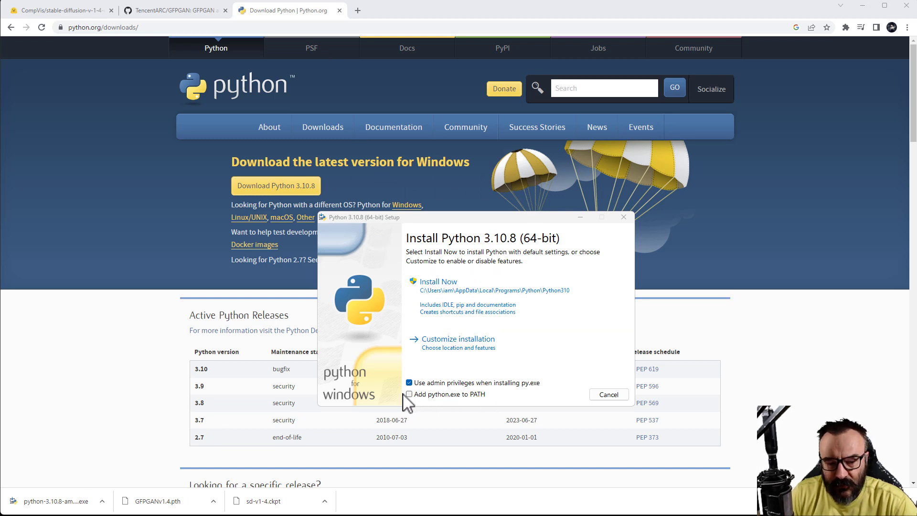
{"action": "left_click", "coordinate": [410, 393]}
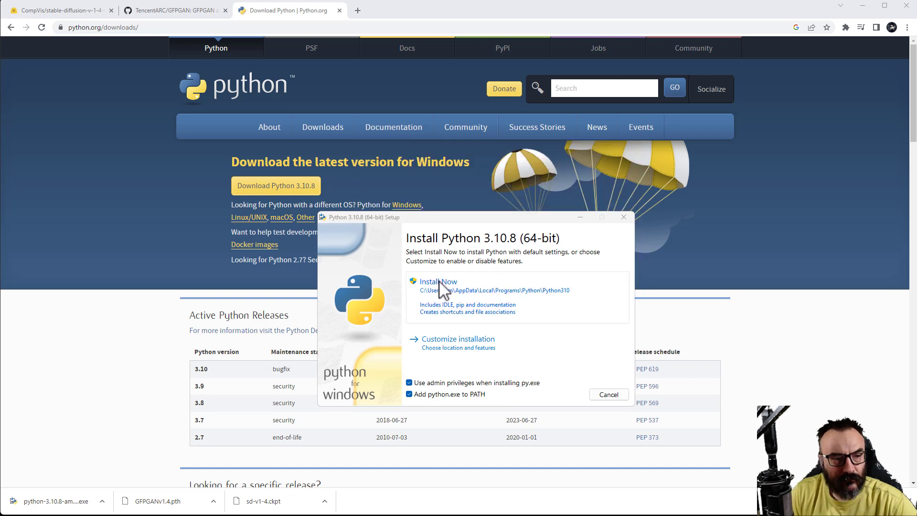
{"action": "left_click", "coordinate": [437, 281]}
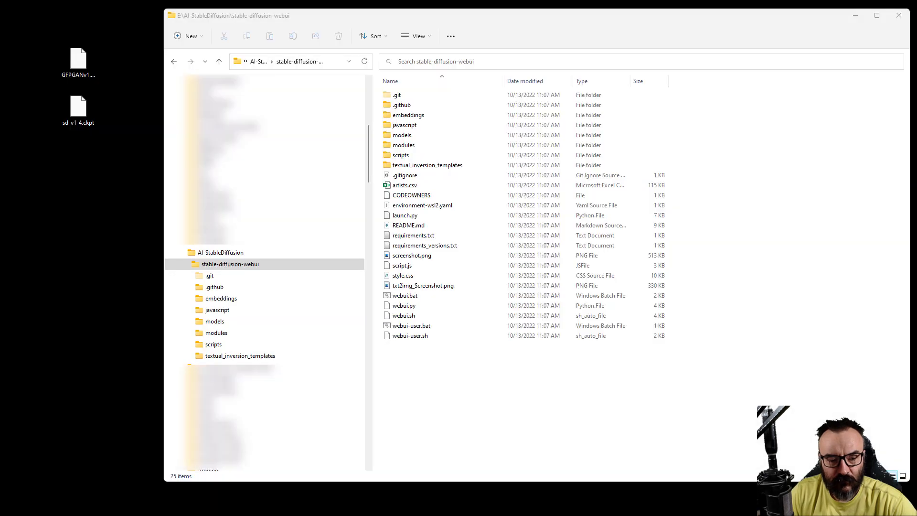
{"action": "mouse_move", "coordinate": [102, 146]}
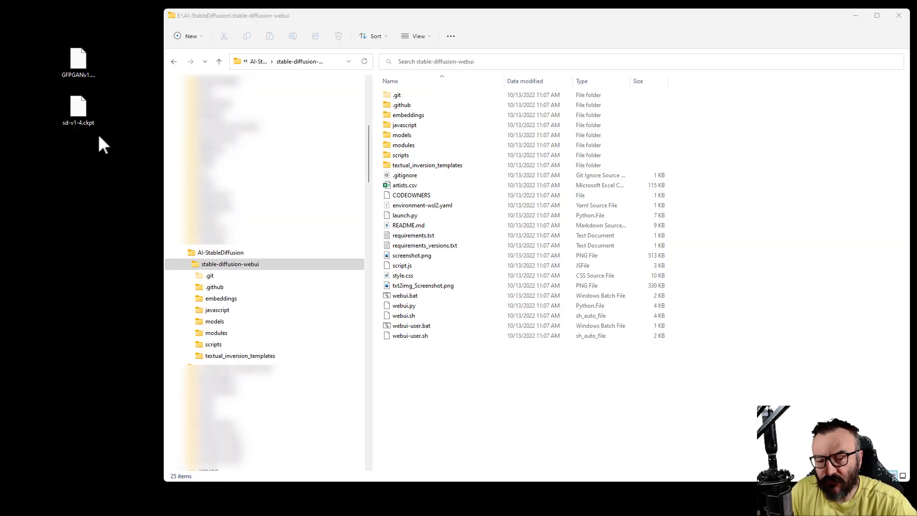
- Move sd-v1-4.ckpt into models\Stable-diffusion and GFPGANv1.4.pth into the stable-diffusion-webui root
{"action": "left_click", "coordinate": [405, 175]}
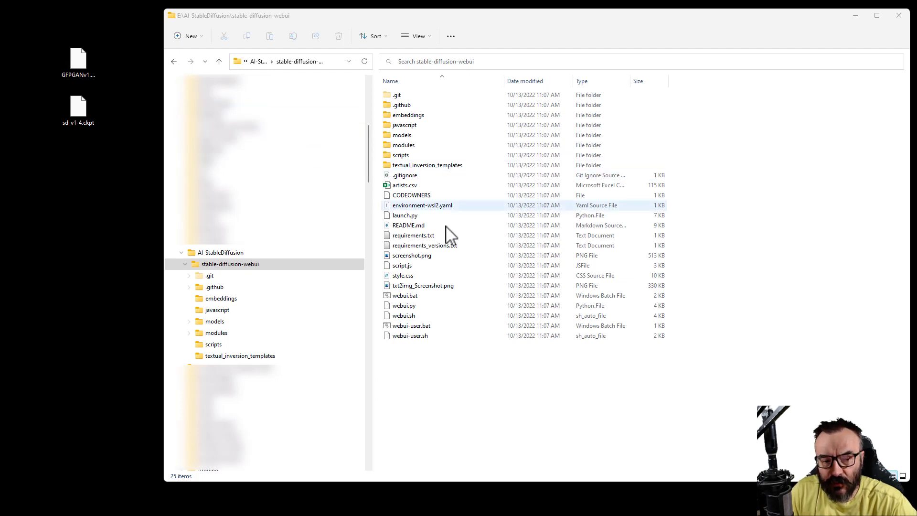
{"action": "left_click", "coordinate": [231, 264]}
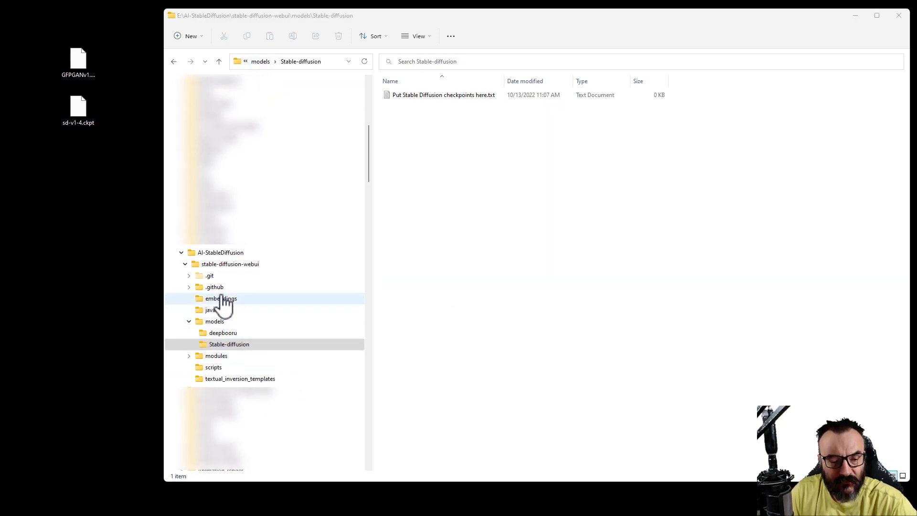
{"action": "left_click", "coordinate": [229, 344]}
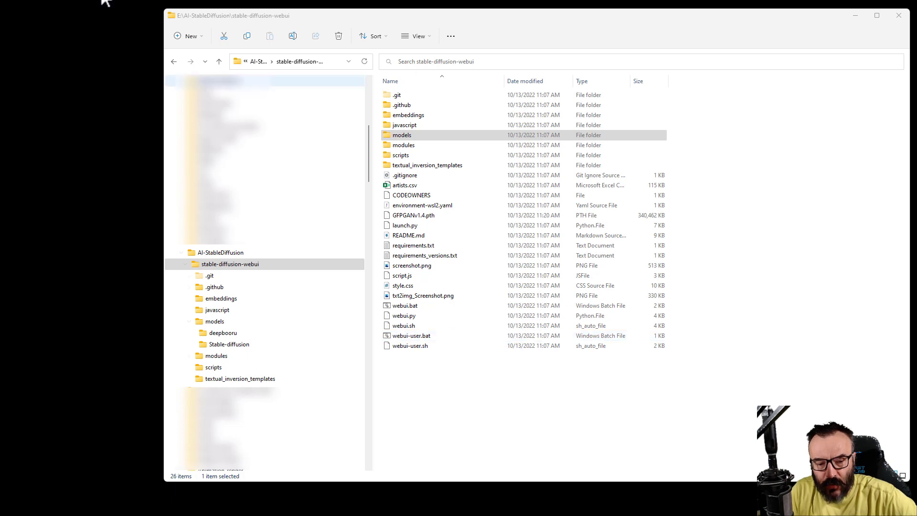
- Run webui-user.bat so it creates the venv and installs torch and torchvision
{"action": "left_click", "coordinate": [410, 335]}
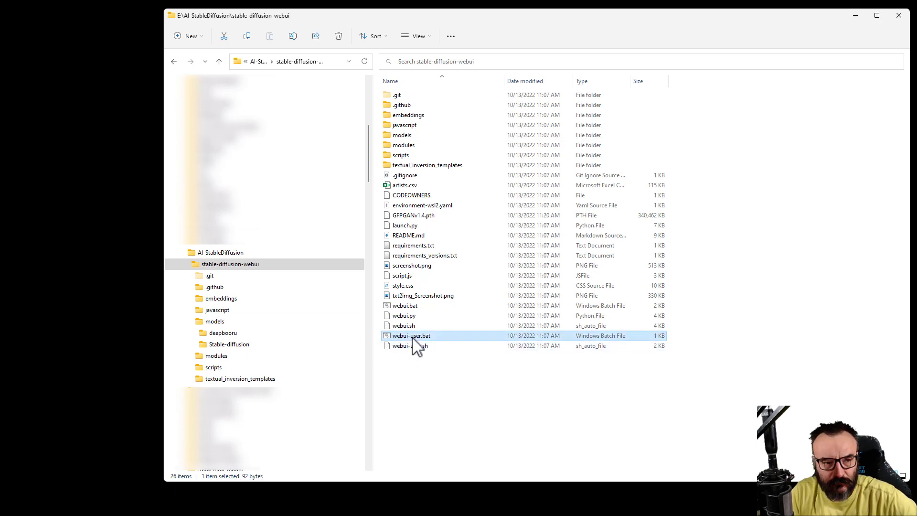
{"action": "double_click", "coordinate": [411, 335]}
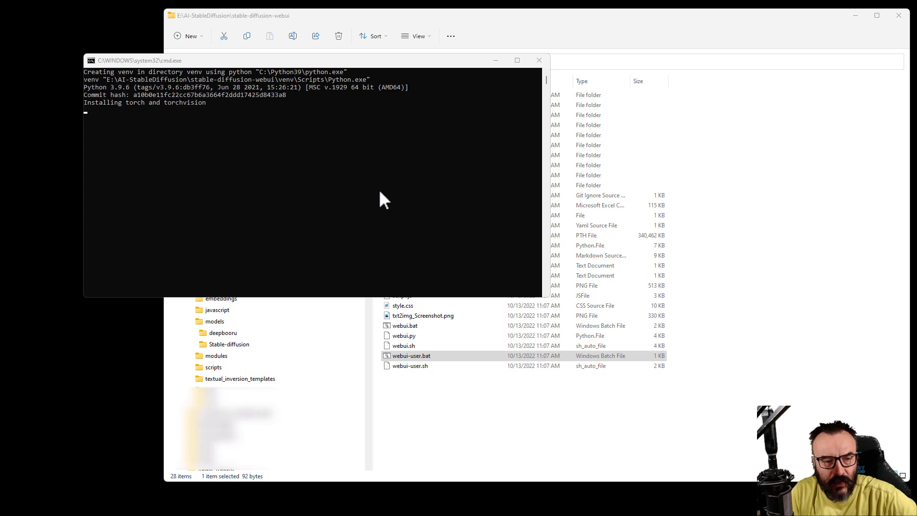
{"action": "mouse_move", "coordinate": [217, 138]}
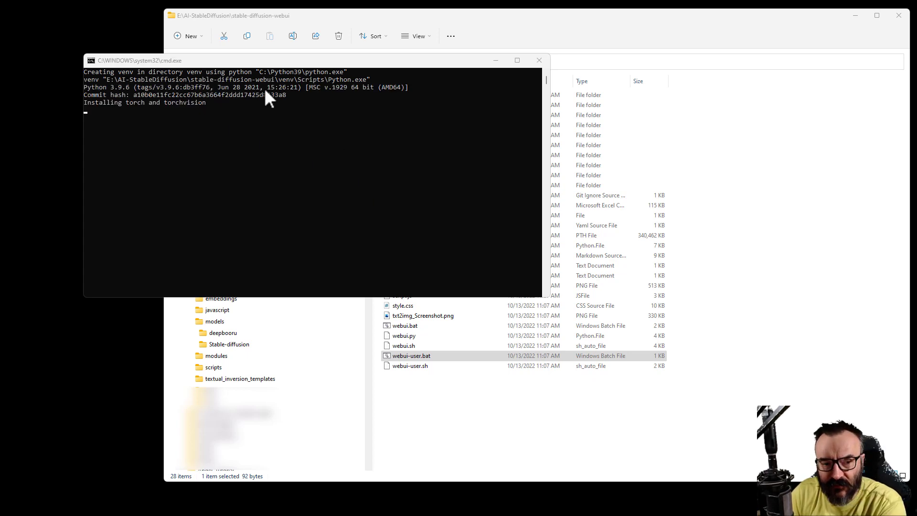
{"action": "mouse_move", "coordinate": [176, 151]}
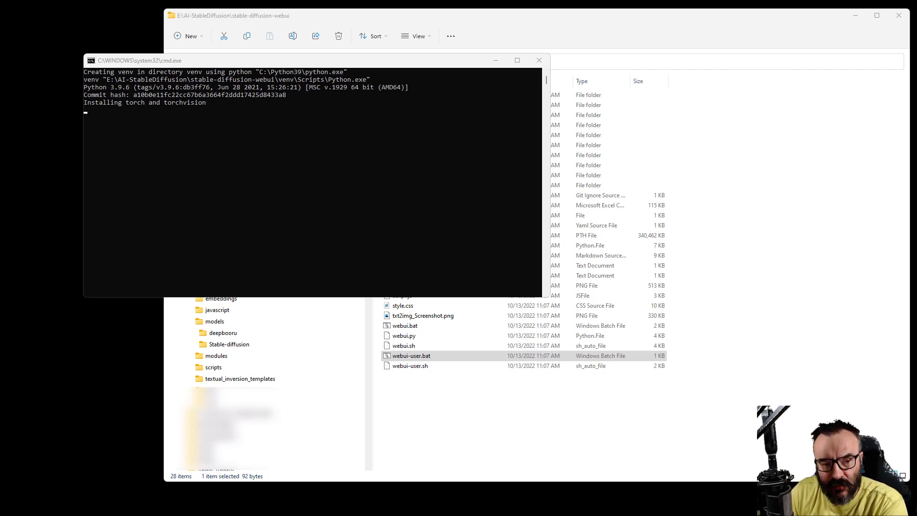
{"action": "mouse_move", "coordinate": [252, 140]}
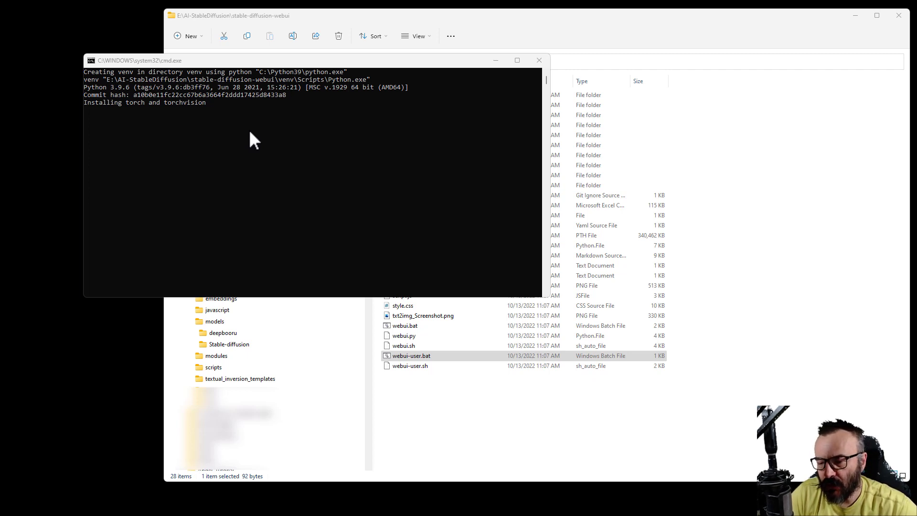
{"action": "mouse_move", "coordinate": [292, 108]}
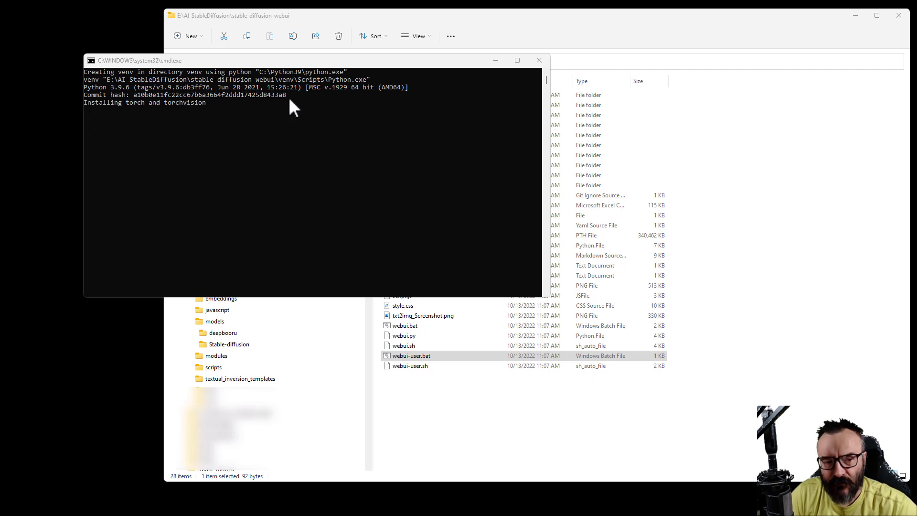
{"action": "mouse_move", "coordinate": [372, 69]}
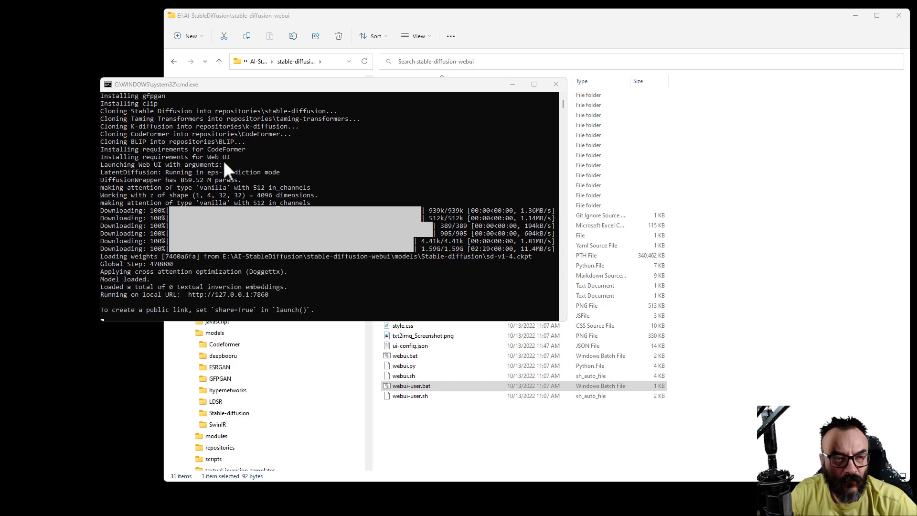
{"action": "mouse_move", "coordinate": [222, 266]}
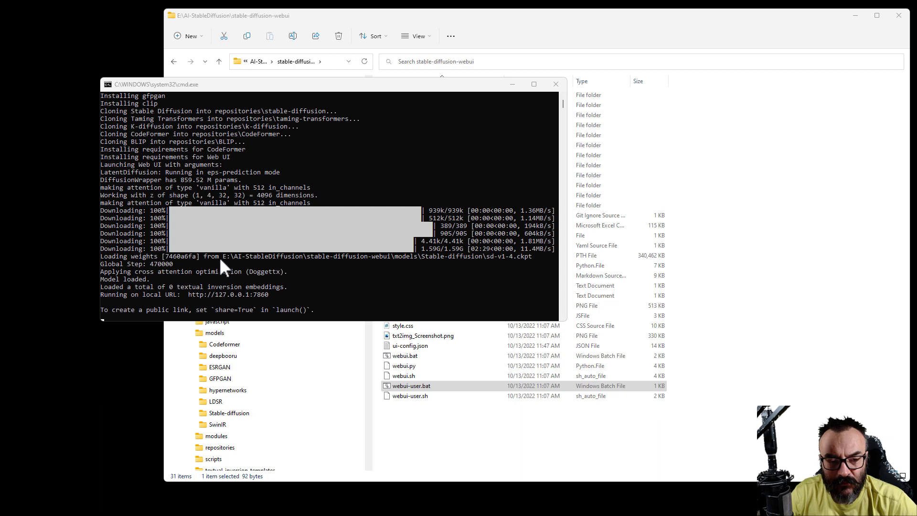
{"action": "mouse_move", "coordinate": [248, 304]}
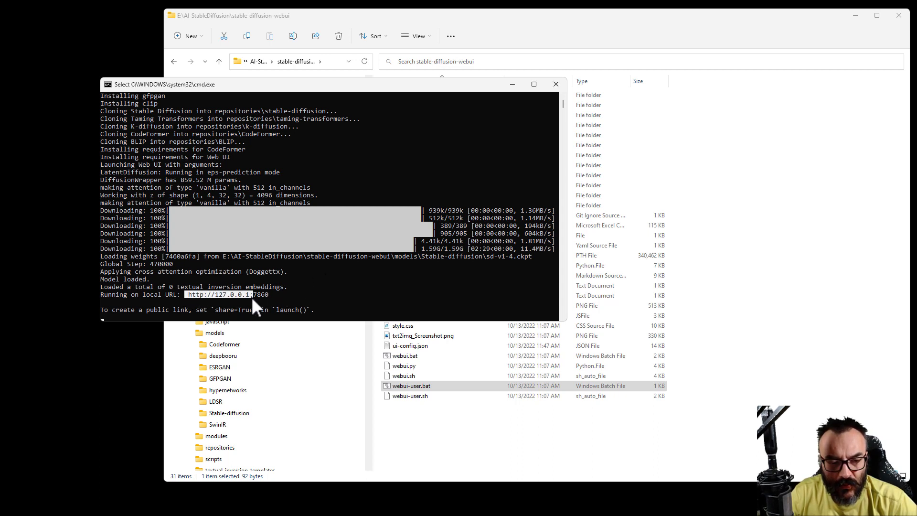
{"action": "mouse_move", "coordinate": [228, 298]}
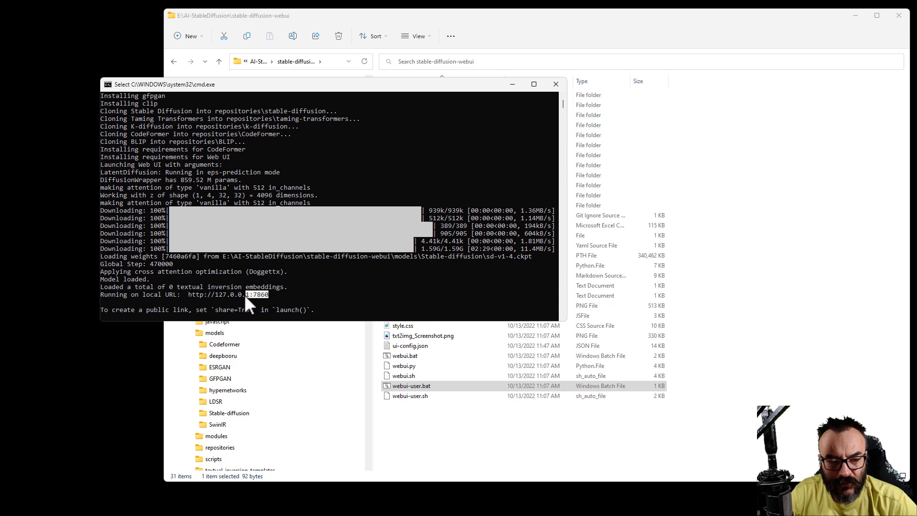
{"action": "double_click", "coordinate": [228, 294]}
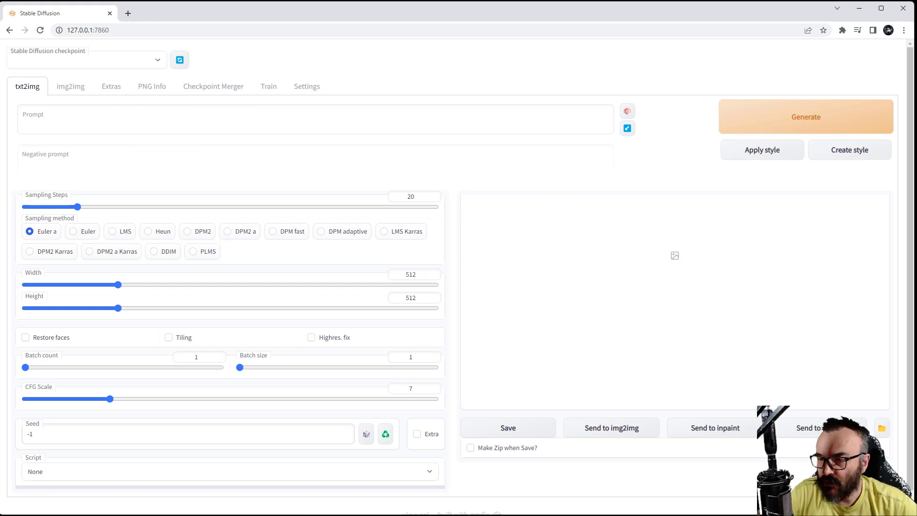
- Enter 'old house in the village' as the txt2img prompt
{"action": "left_click", "coordinate": [87, 60]}
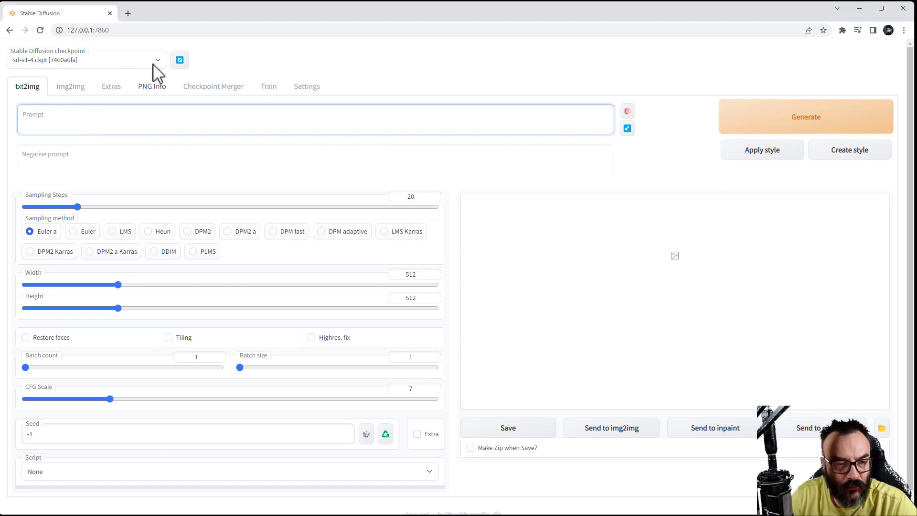
{"action": "mouse_move", "coordinate": [87, 66]}
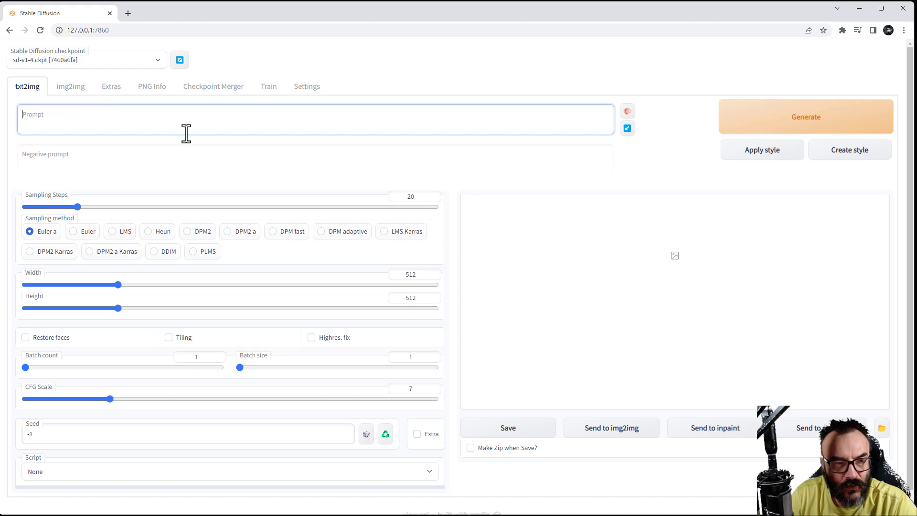
{"action": "type", "text": "o"}
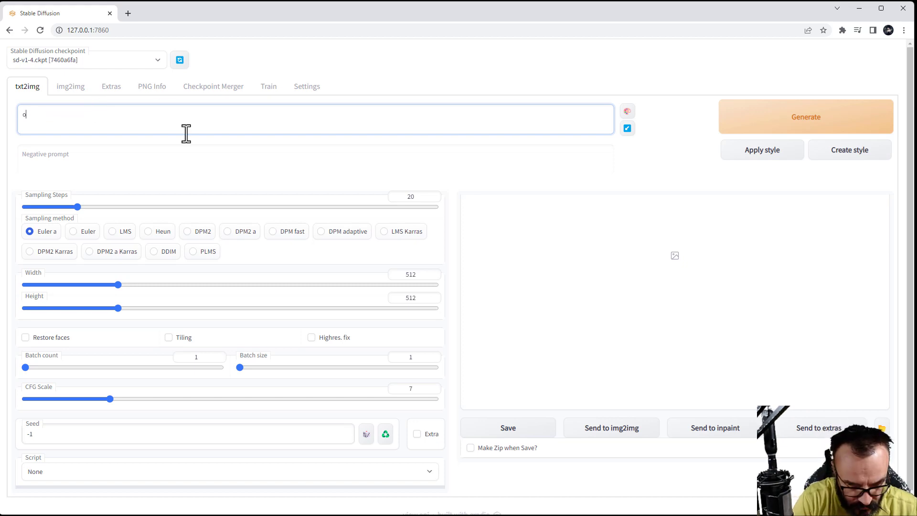
{"action": "type", "text": "old house"}
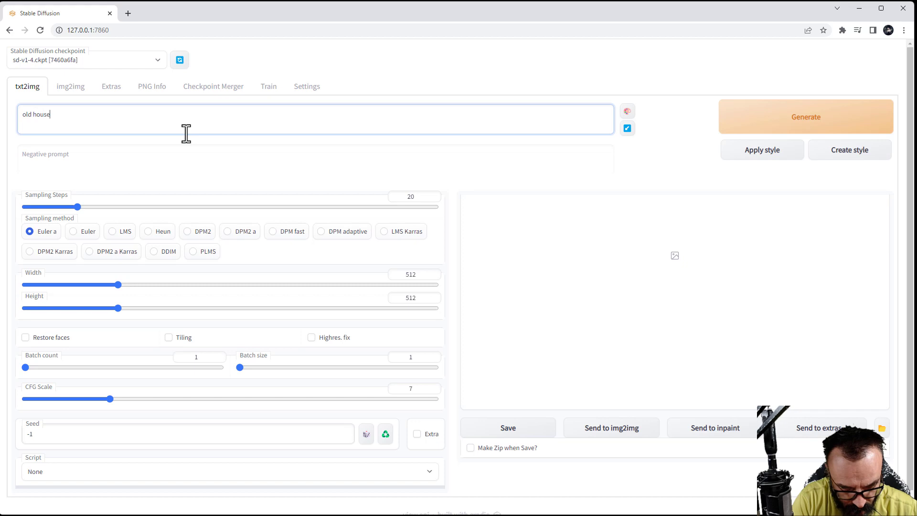
{"action": "type", "text": "in the vi"}
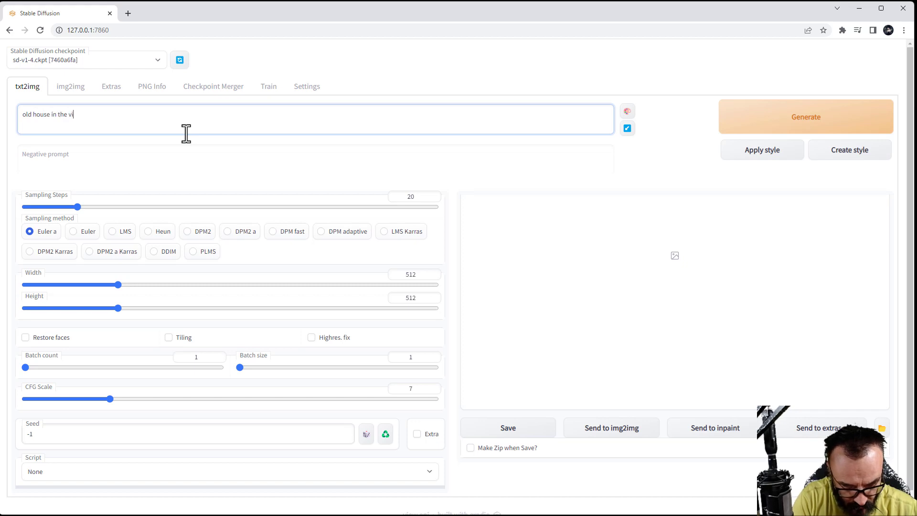
{"action": "type", "text": "llage"}
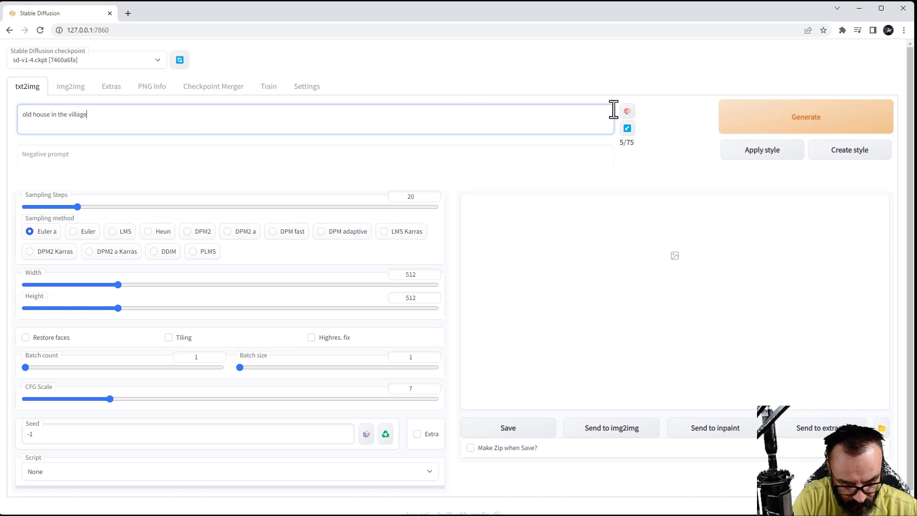
{"action": "mouse_move", "coordinate": [246, 225]}
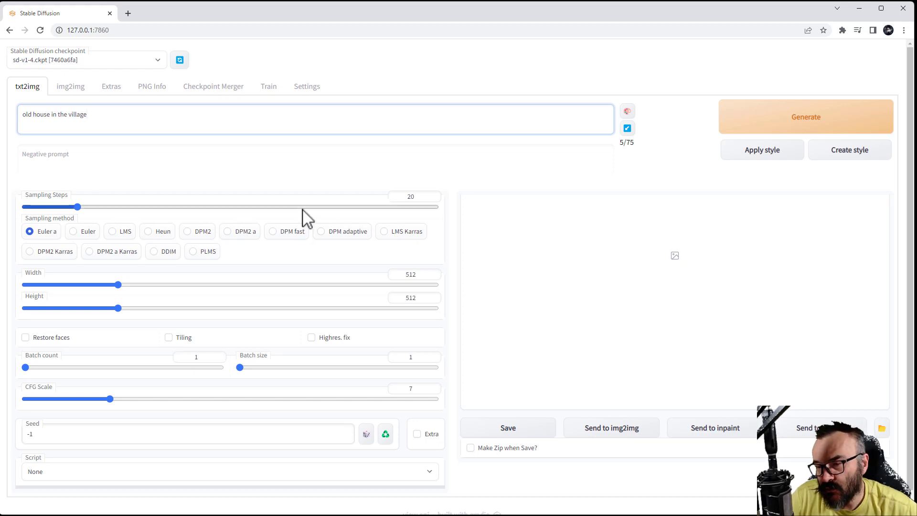
- Raise the Sampling Steps slider to 92
{"action": "left_click_drag", "start_coordinate": [77, 207], "coordinate": [159, 206]}
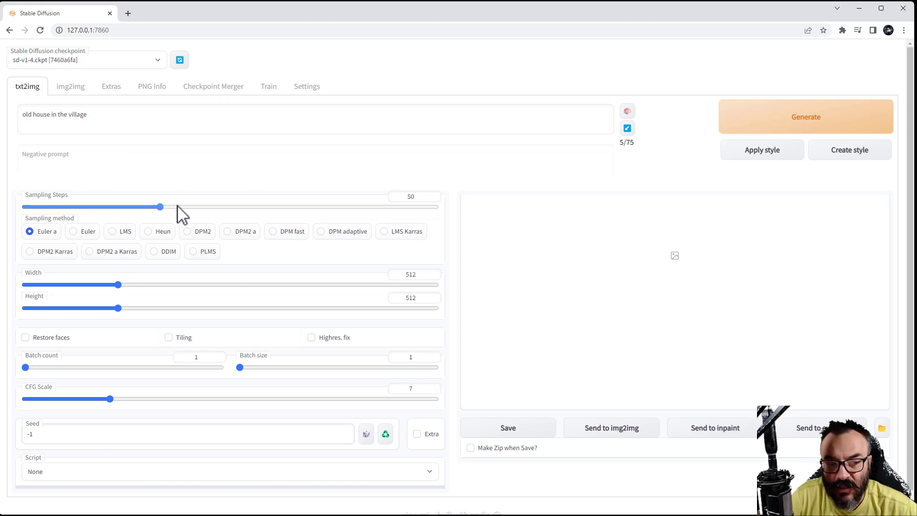
{"action": "left_click_drag", "start_coordinate": [161, 206], "coordinate": [278, 206]}
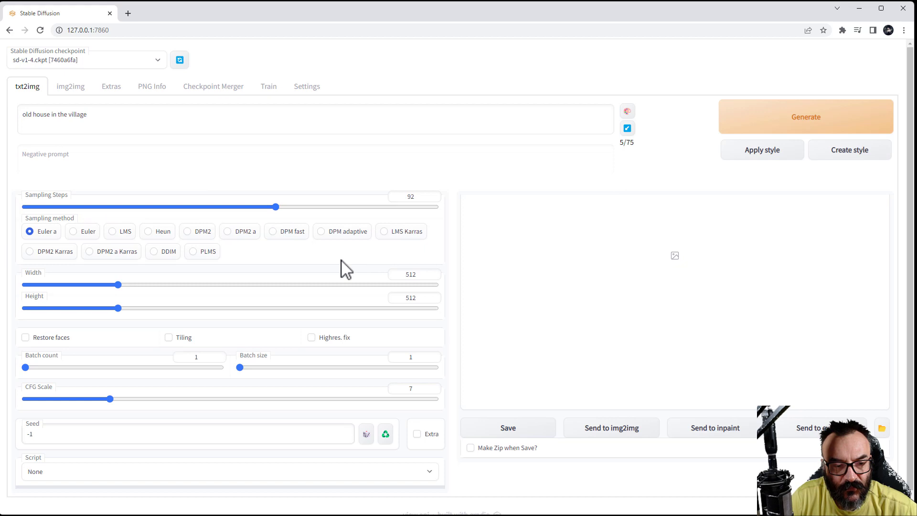
{"action": "mouse_move", "coordinate": [440, 246]}
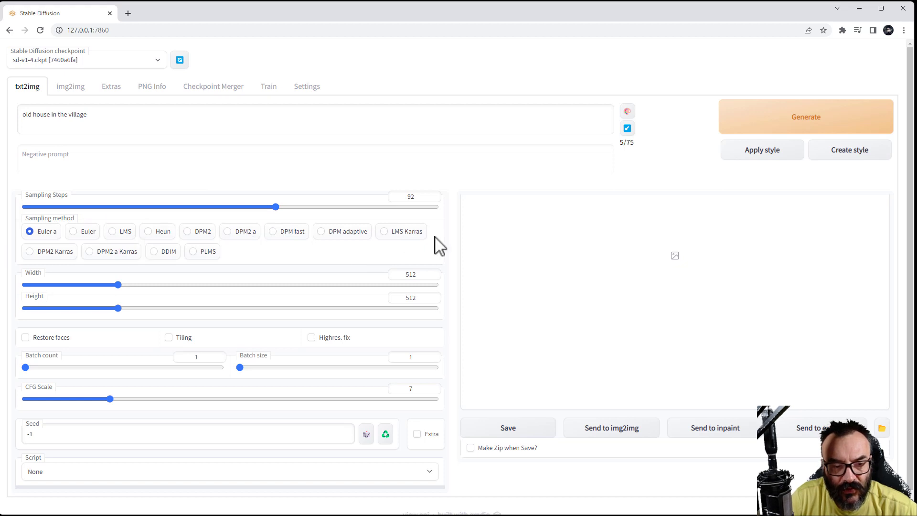
{"action": "mouse_move", "coordinate": [228, 292]}
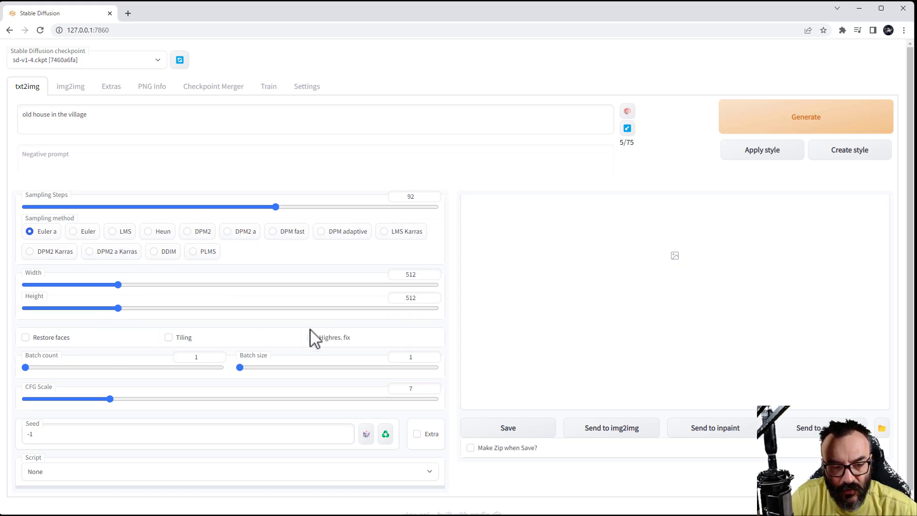
{"action": "mouse_move", "coordinate": [241, 361]}
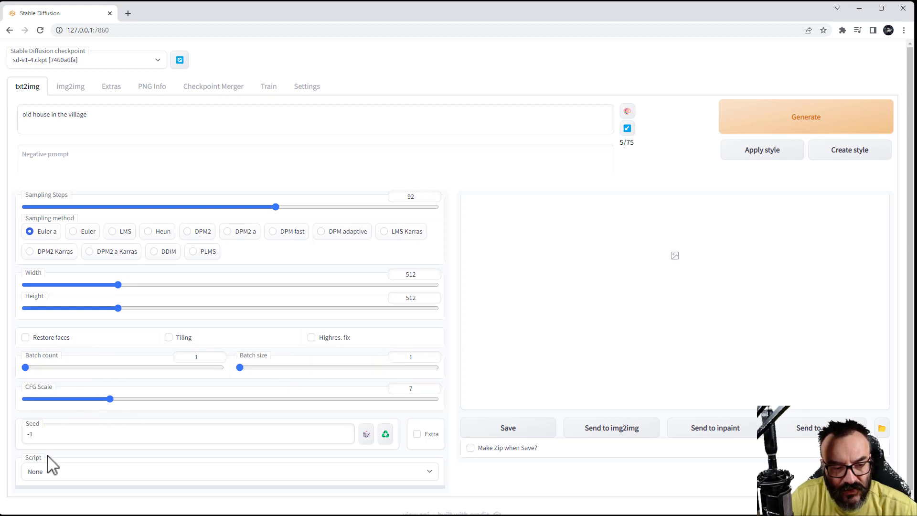
{"action": "mouse_move", "coordinate": [357, 470]}
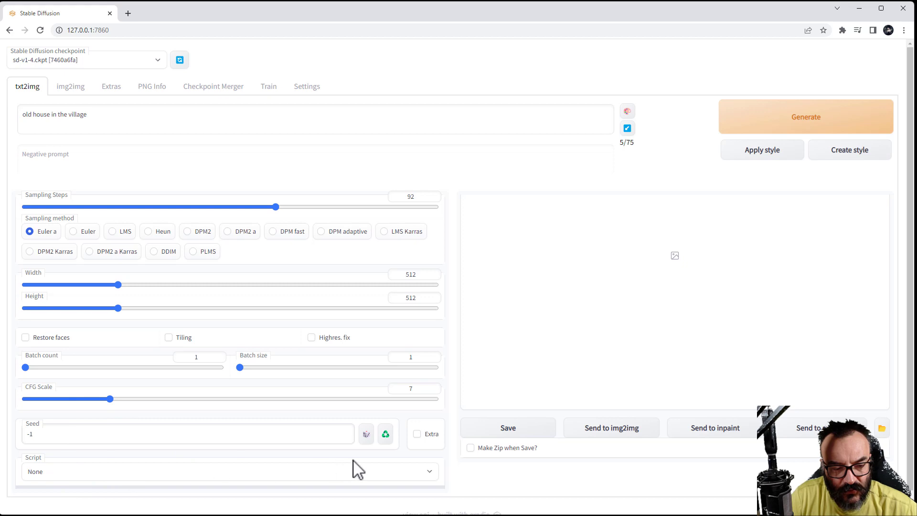
- Start generating the 'old house in the village' image
{"action": "left_click", "coordinate": [805, 116]}
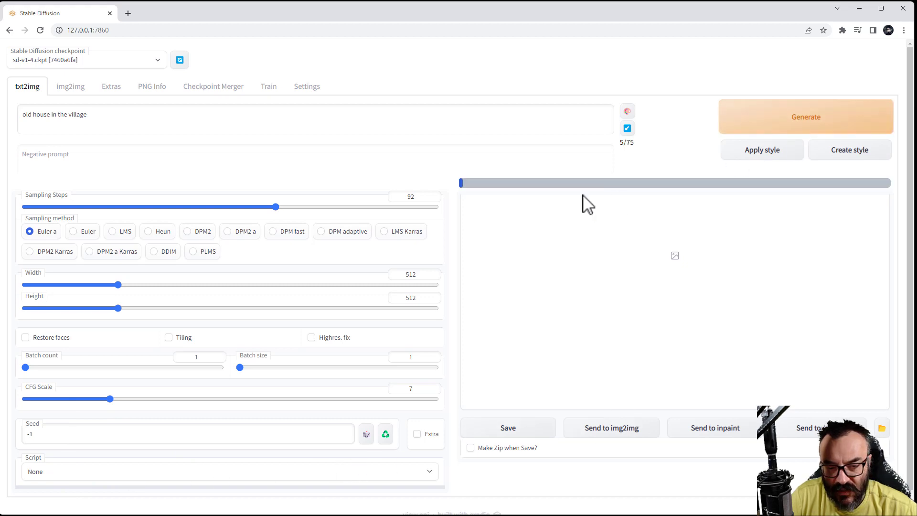
{"action": "left_click", "coordinate": [806, 116]}
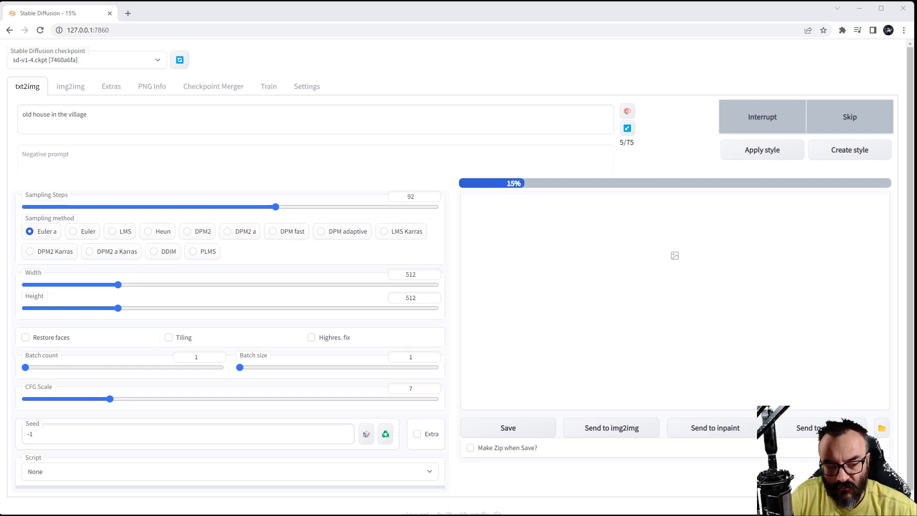
{"action": "mouse_move", "coordinate": [735, 186]}
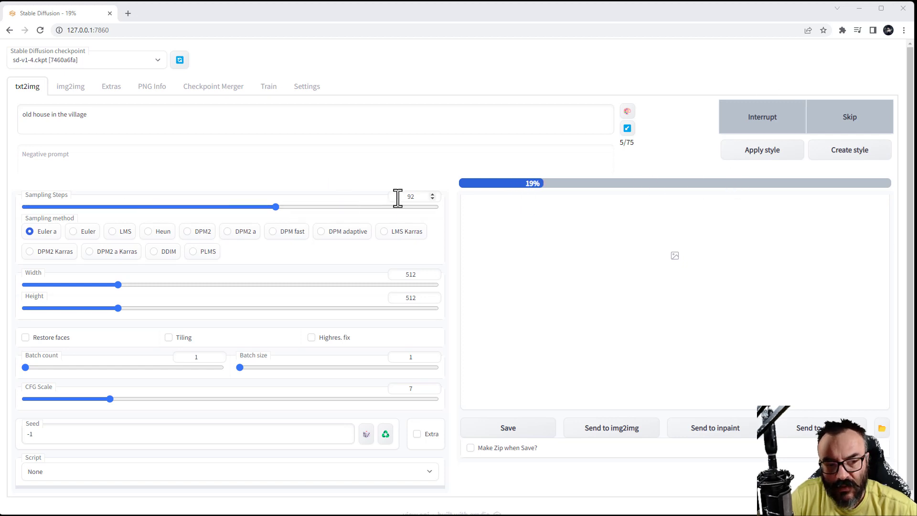
{"action": "mouse_move", "coordinate": [398, 185]}
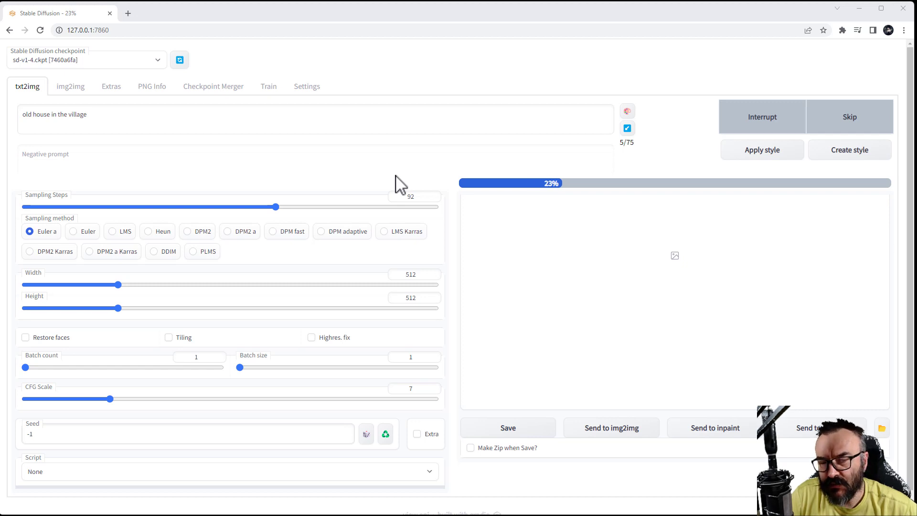
{"action": "mouse_move", "coordinate": [176, 186]}
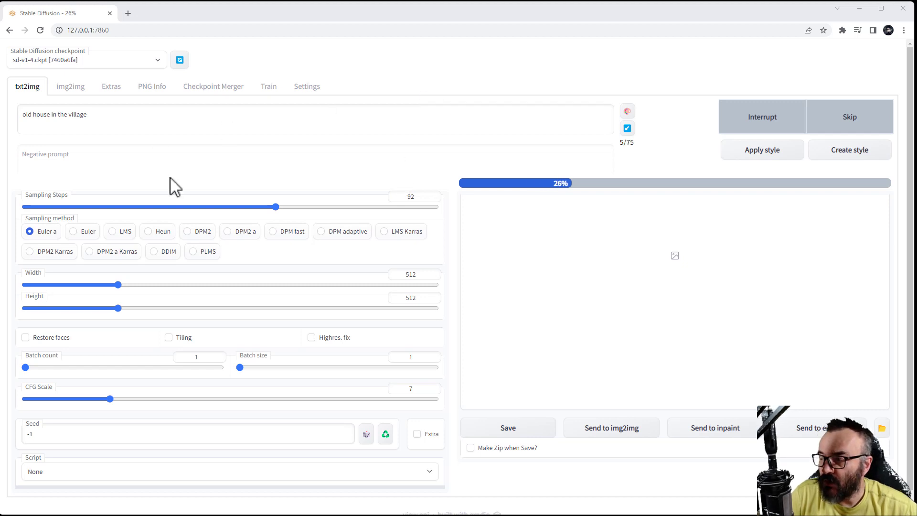
{"action": "mouse_move", "coordinate": [701, 184]}
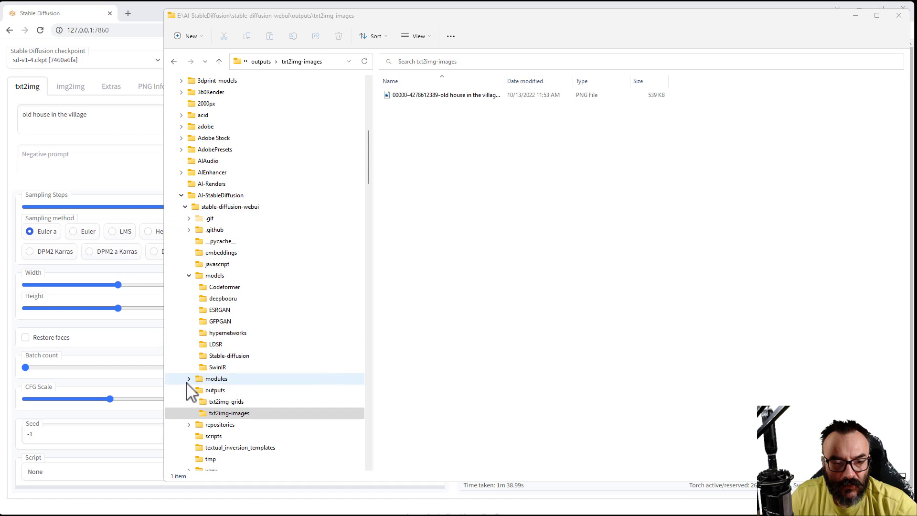
- Widen the Name column and open the generated old house PNG in the Photos viewer
{"action": "left_click", "coordinate": [228, 413]}
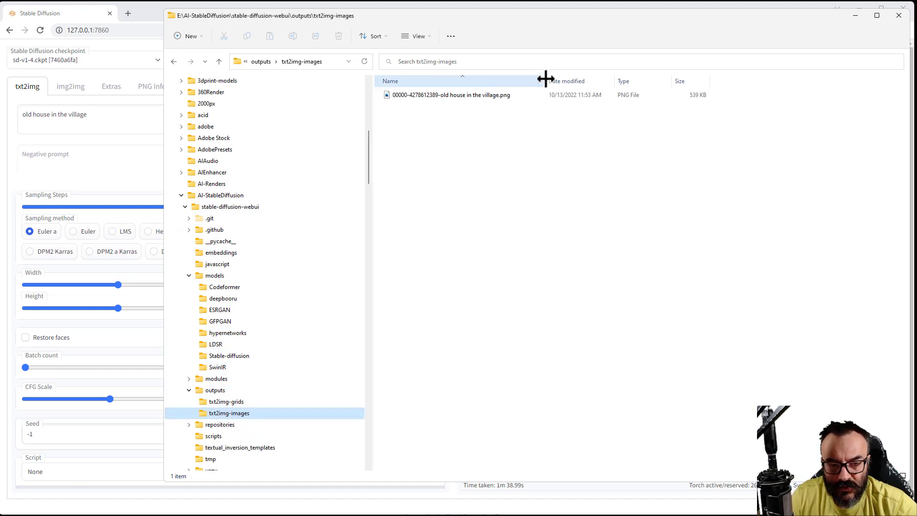
{"action": "double_click", "coordinate": [450, 94]}
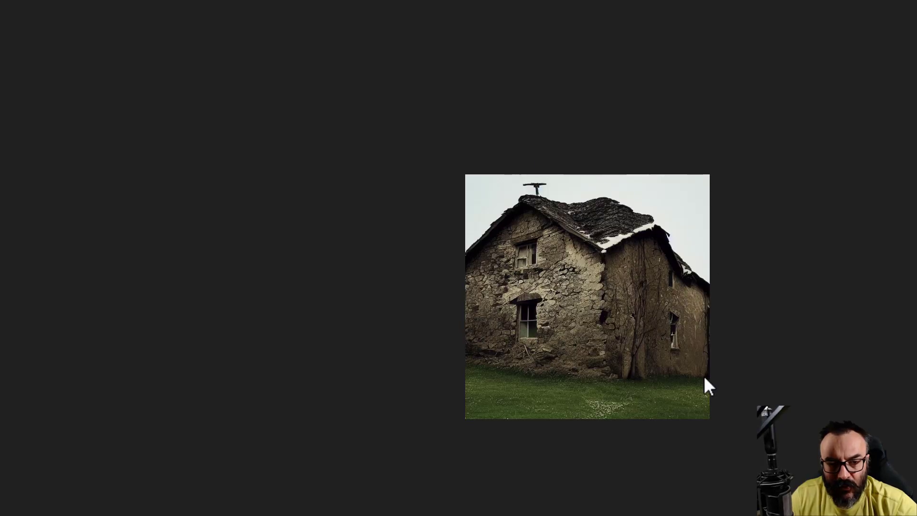
{"action": "mouse_move", "coordinate": [791, 356]}
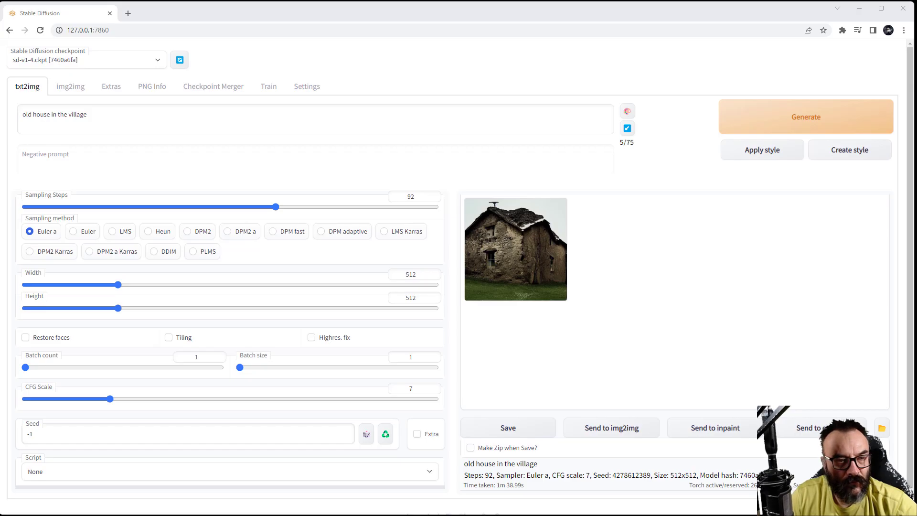
{"action": "mouse_move", "coordinate": [433, 116]}
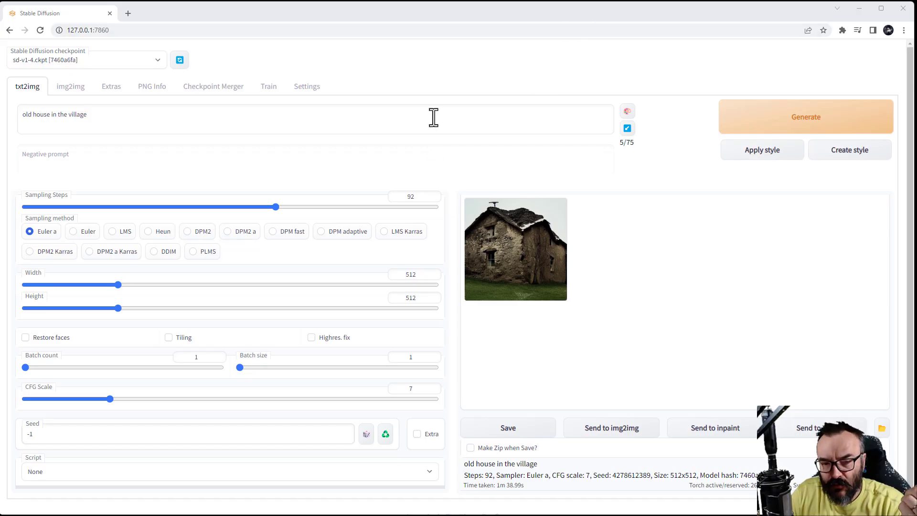
- Switch the web UI to the img2img tab with its empty upload area
{"action": "left_click", "coordinate": [69, 86]}
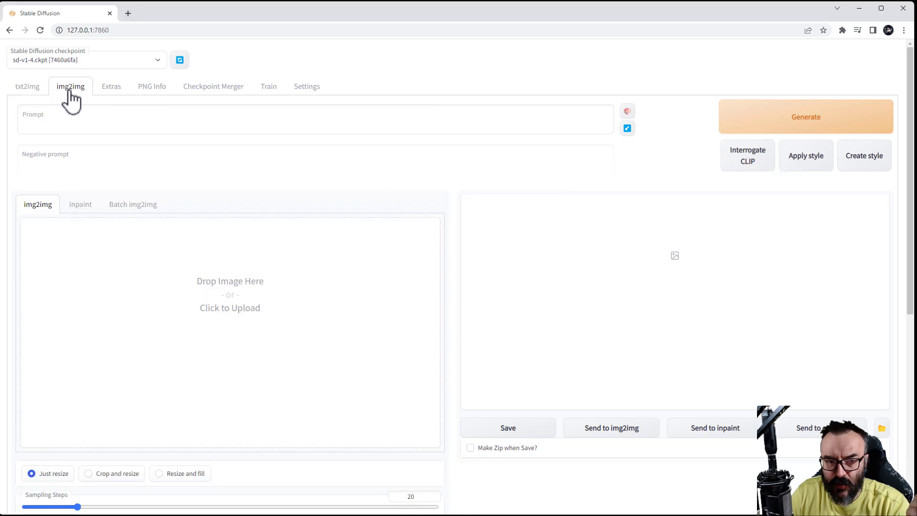
{"action": "mouse_move", "coordinate": [693, 225]}
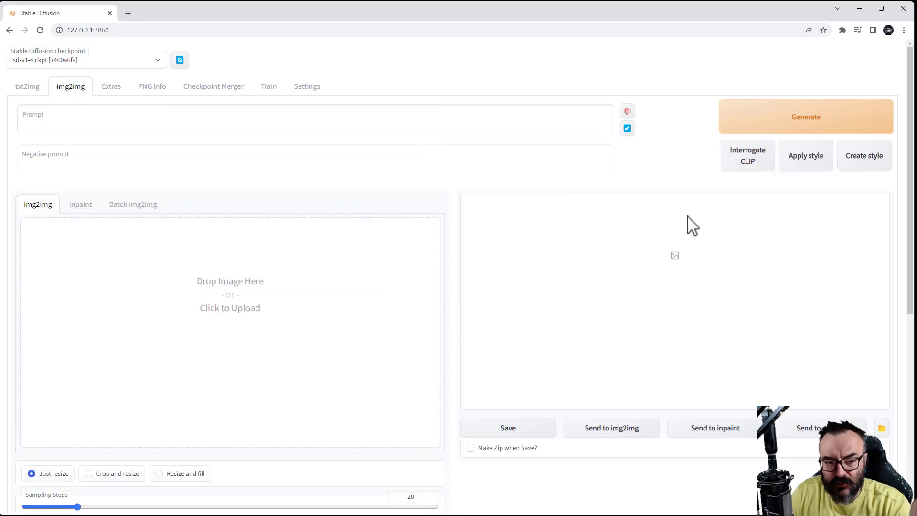